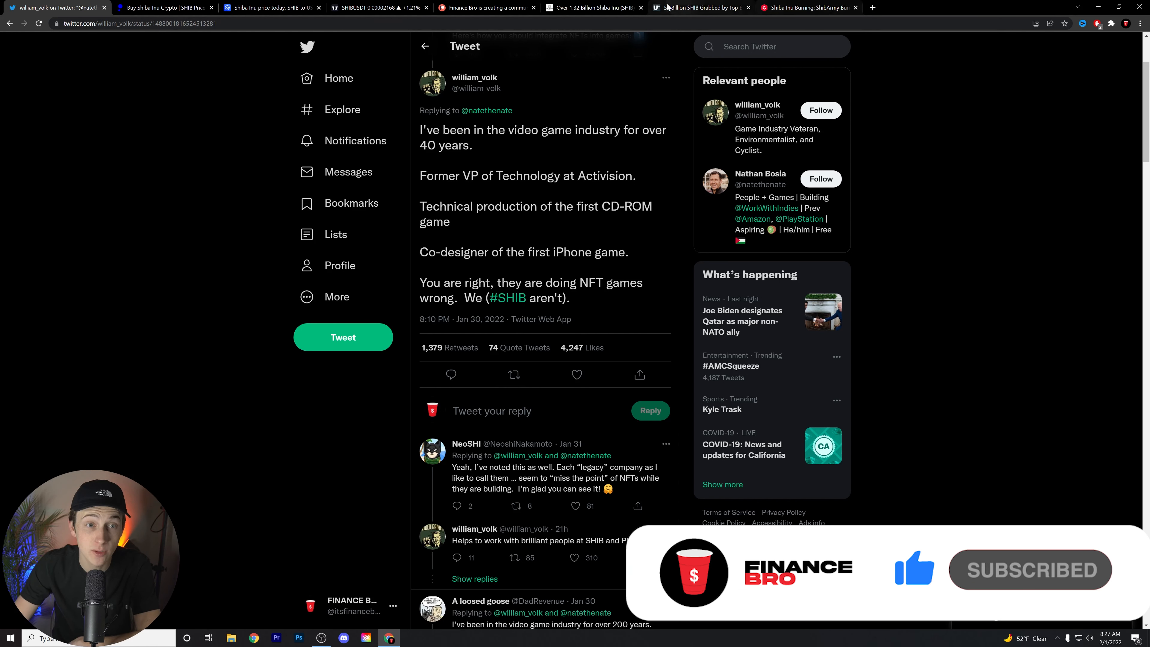
# Glance at the SHIB January burns article, then return to the NFT games tweet and scroll up through its thread
pyautogui.click(807, 7)
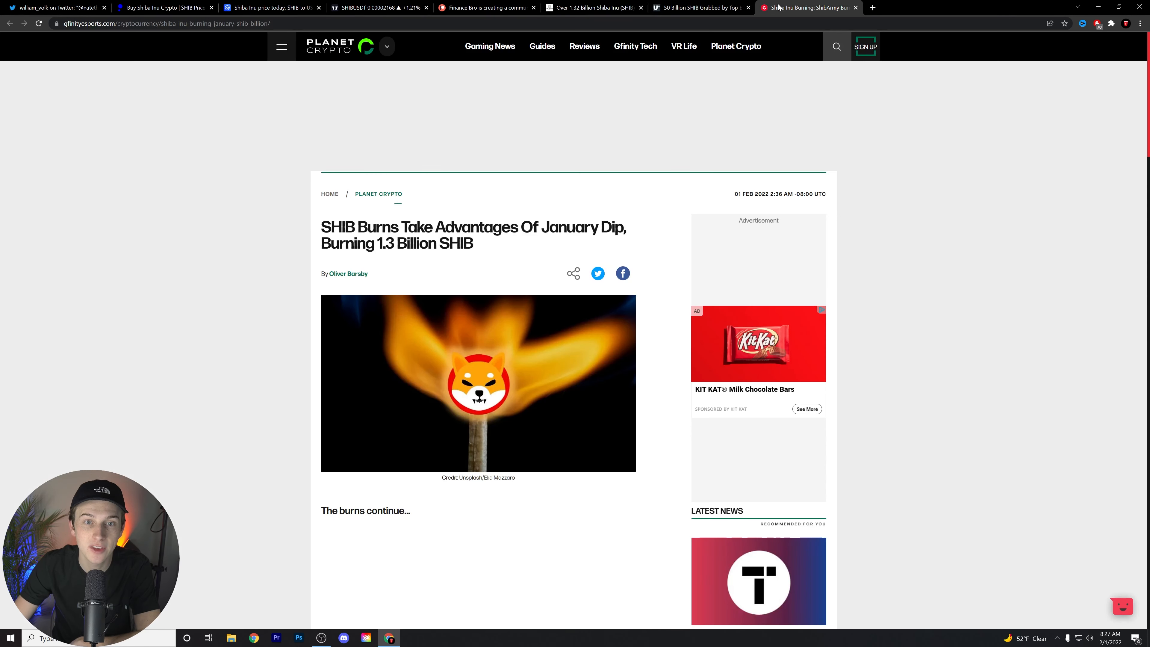
pyautogui.click(56, 7)
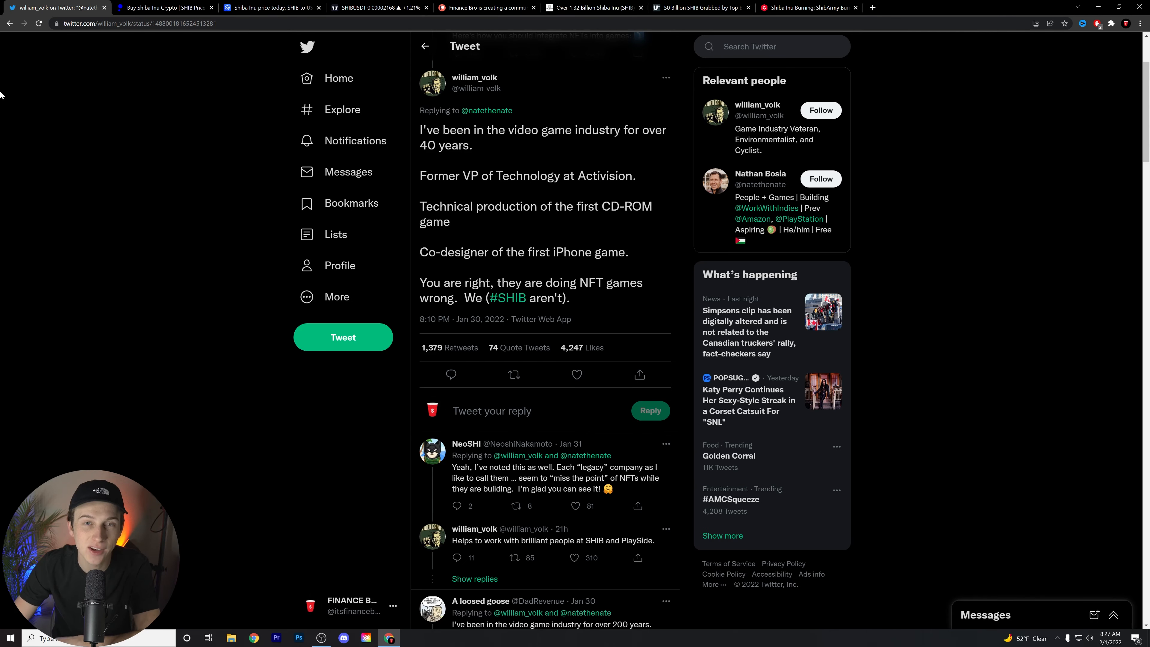
pyautogui.moveTo(859, 196)
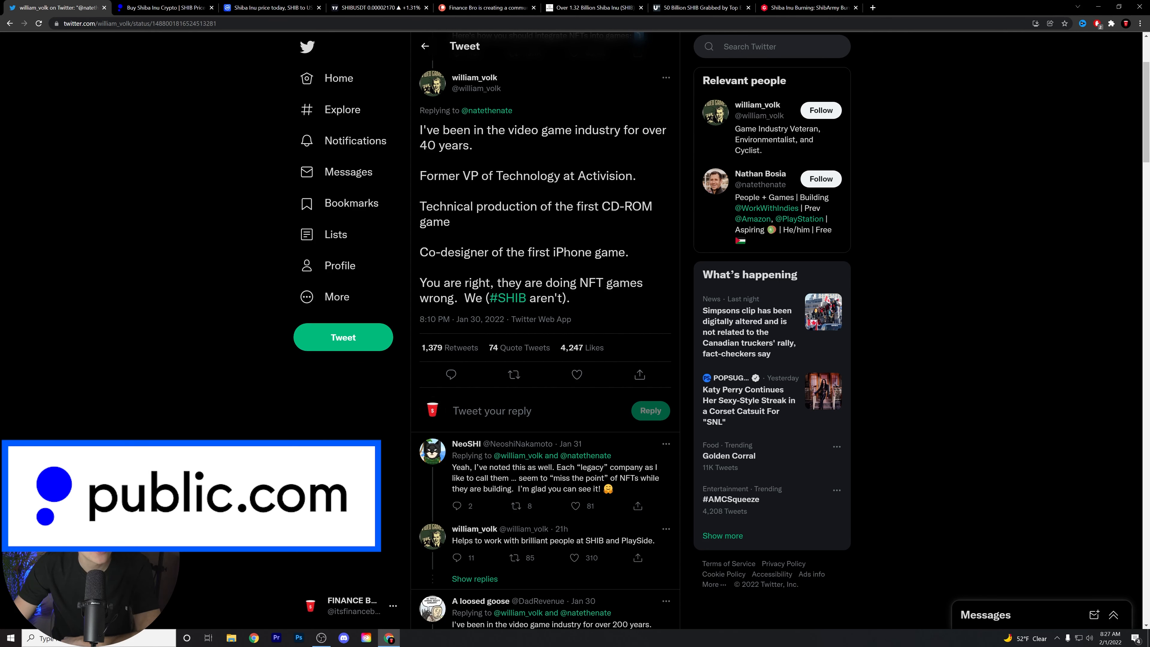
pyautogui.scroll(3)
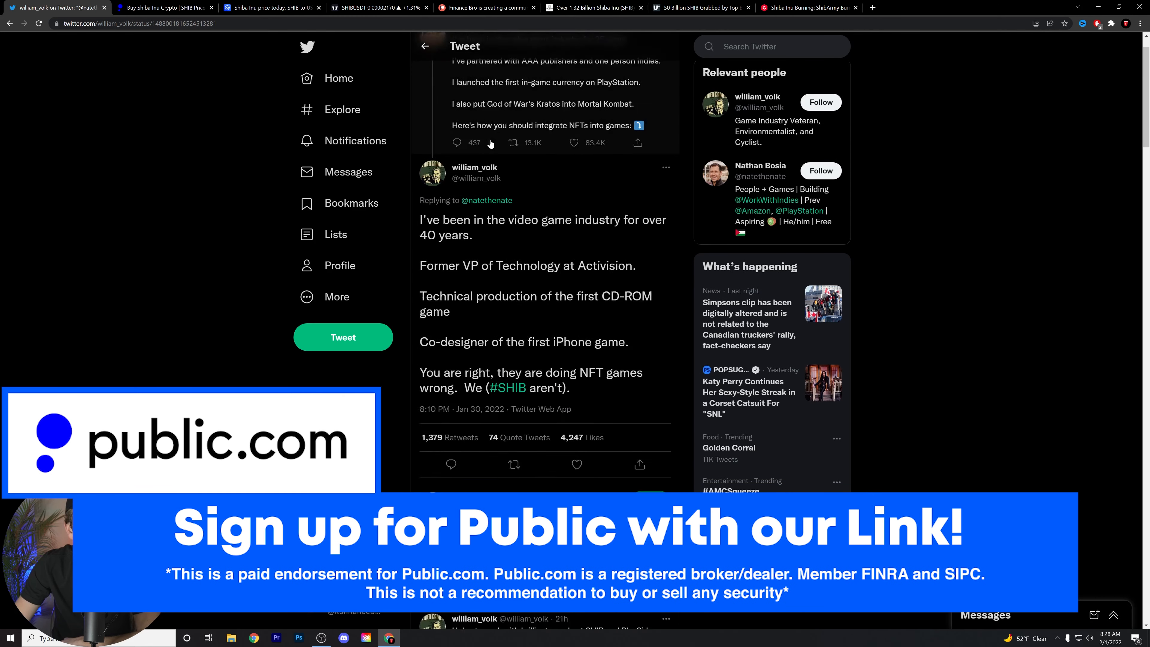
pyautogui.scroll(3)
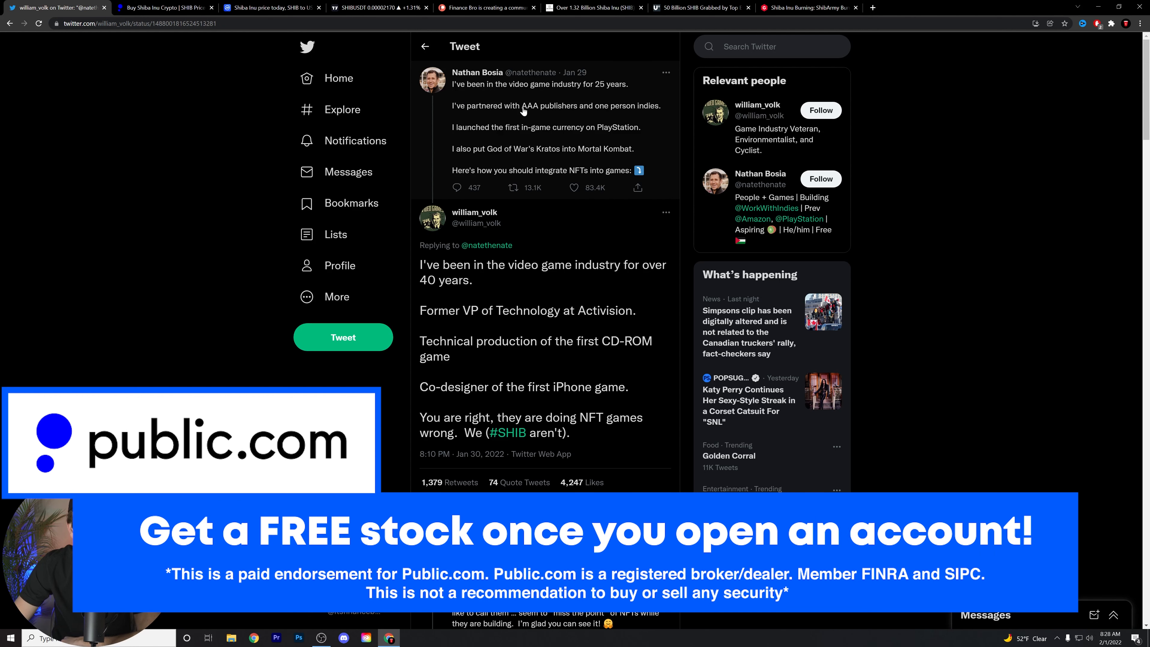
pyautogui.moveTo(650, 117)
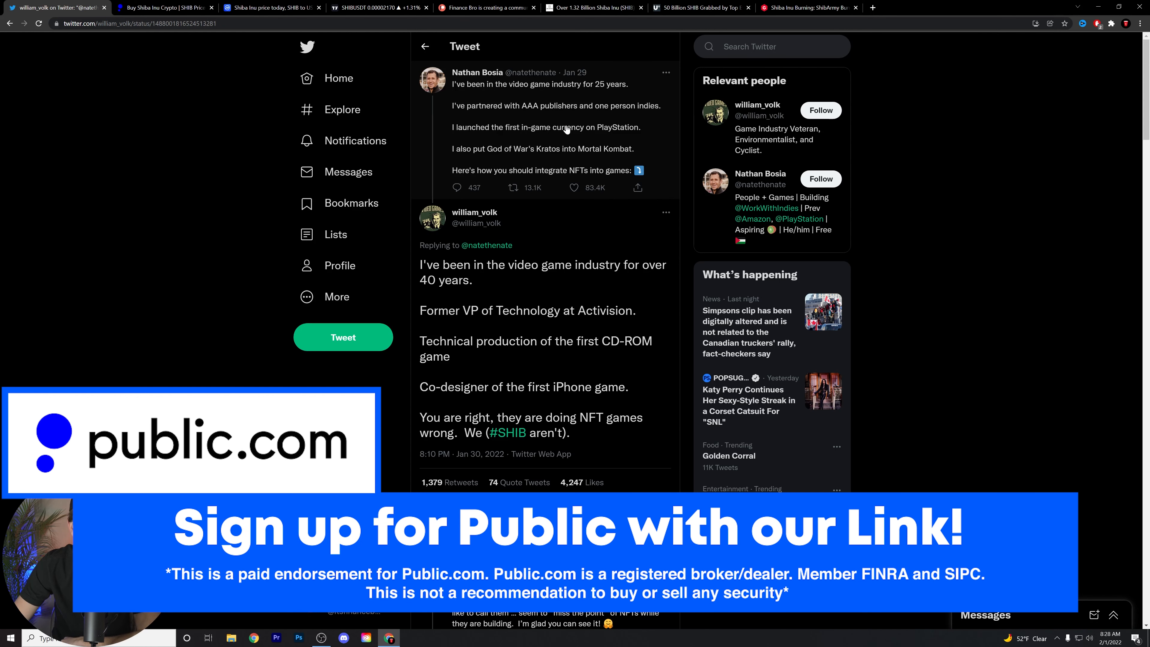
pyautogui.moveTo(492, 174)
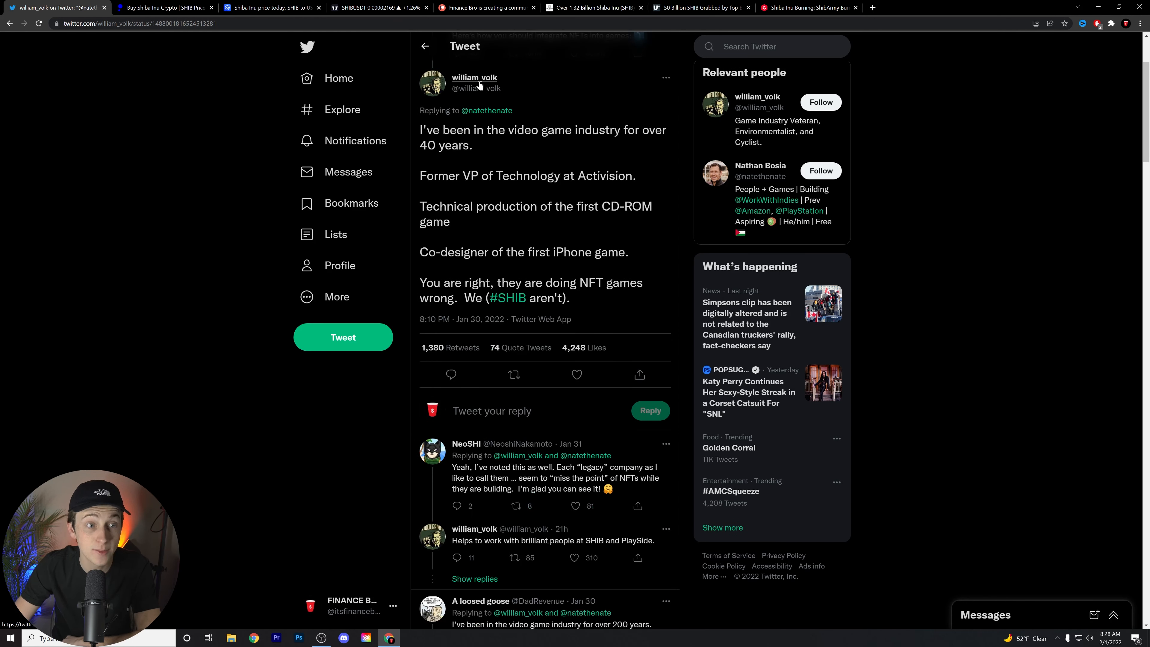
pyautogui.moveTo(474, 82)
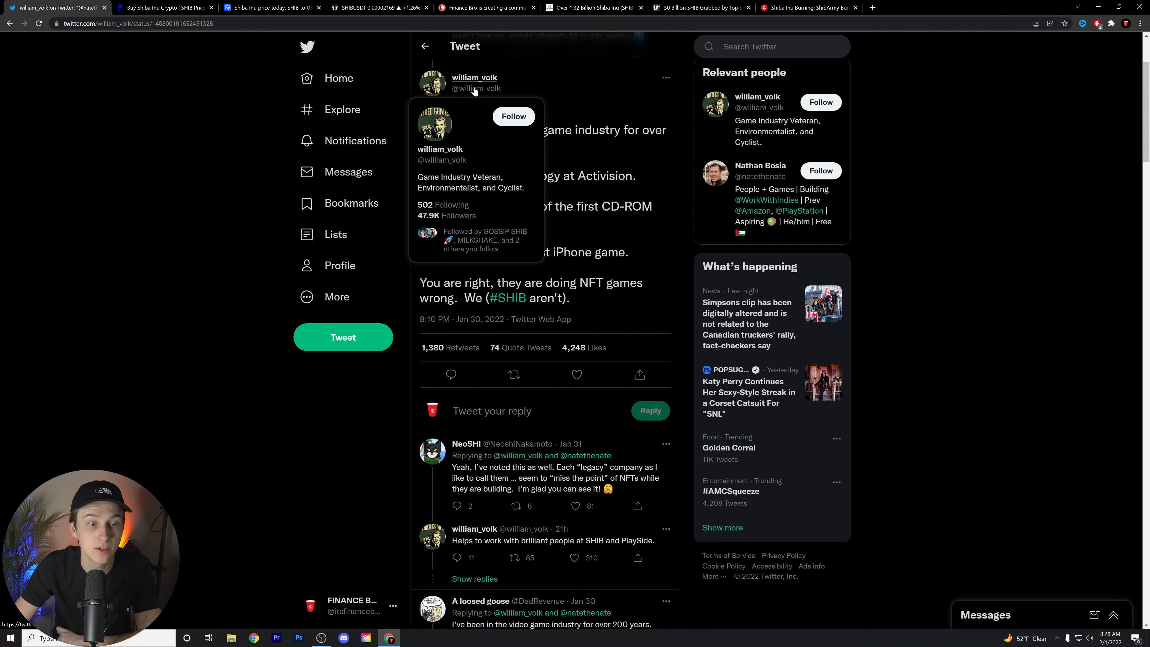
pyautogui.moveTo(468, 87)
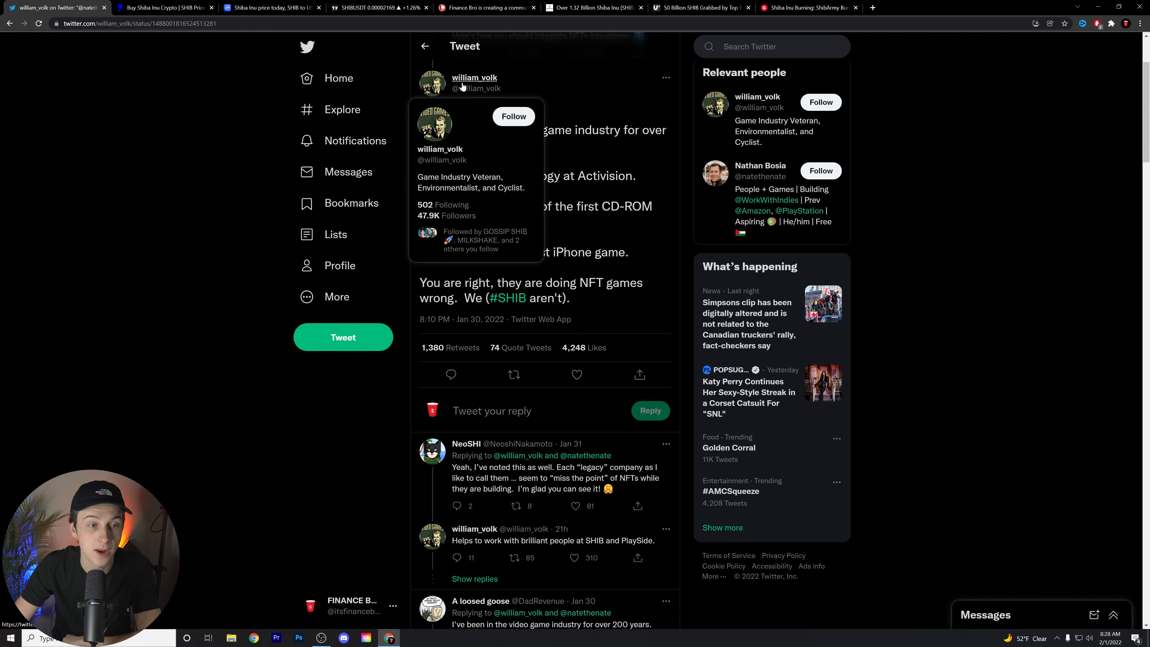
pyautogui.moveTo(623, 80)
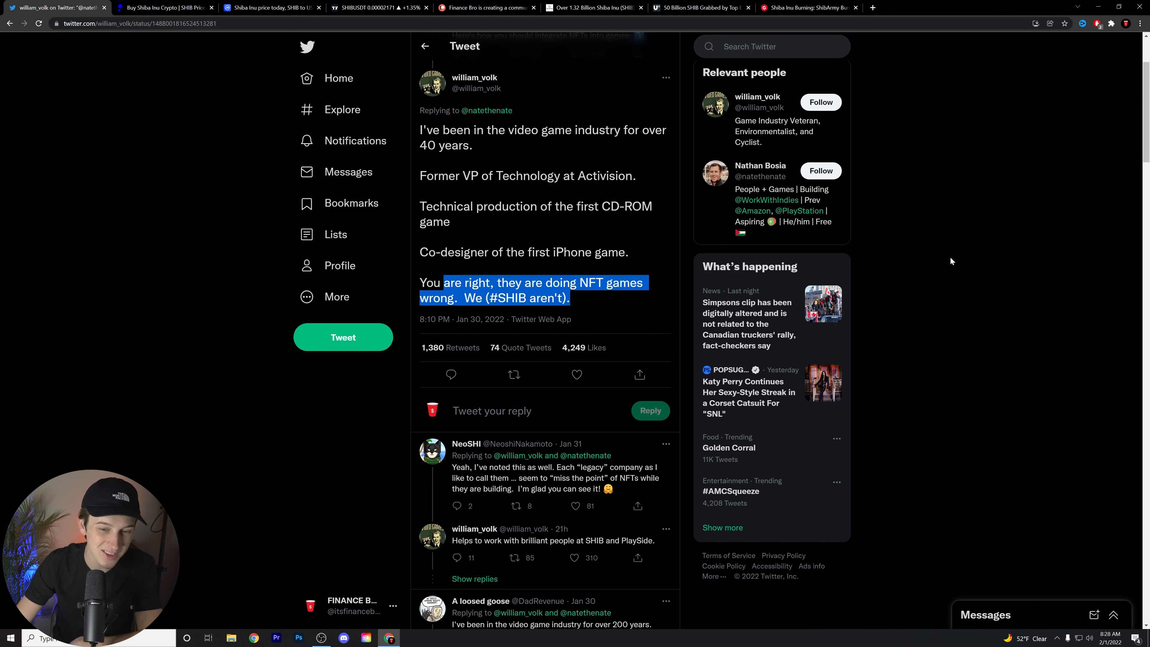
pyautogui.scroll(3)
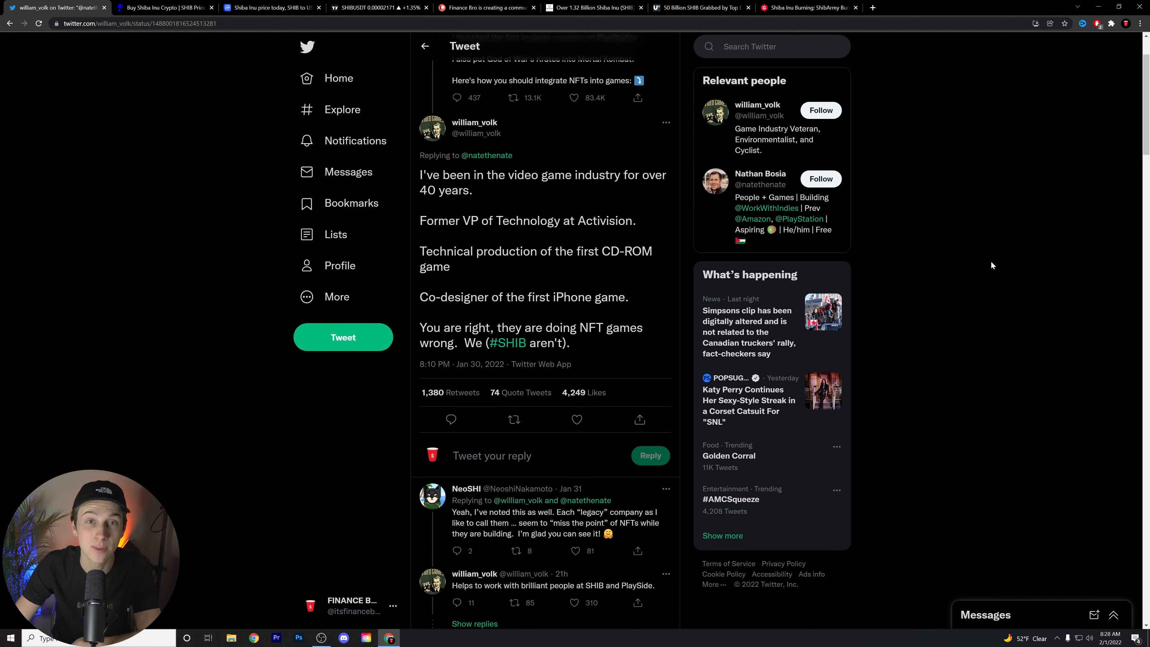
pyautogui.moveTo(974, 269)
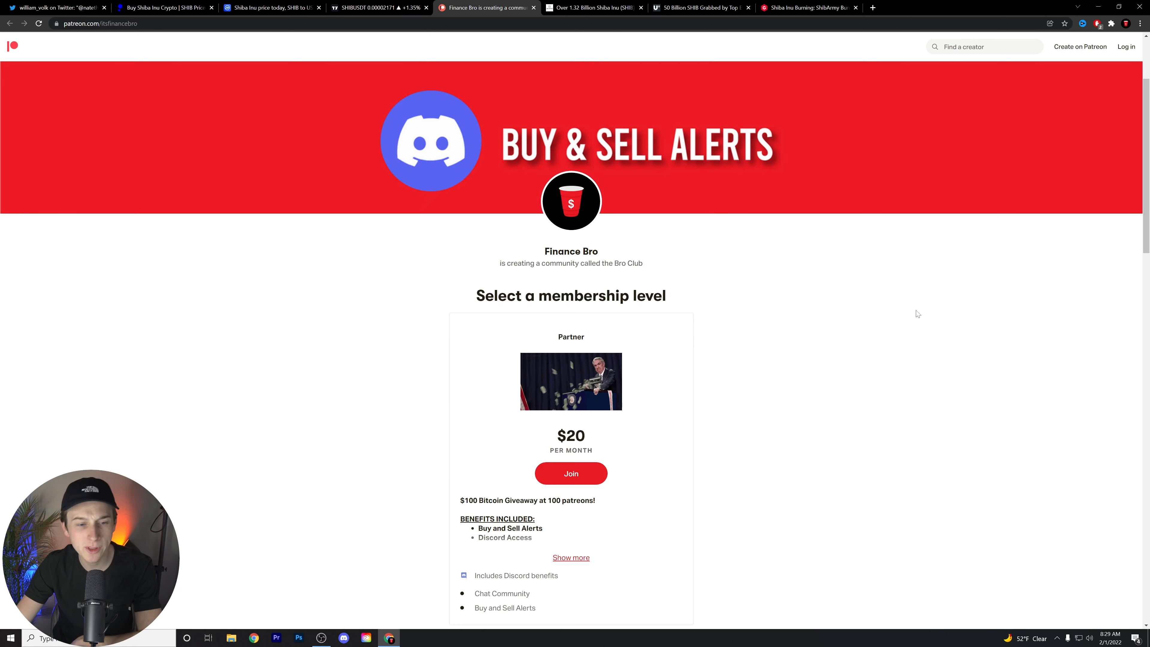
pyautogui.scroll(-3)
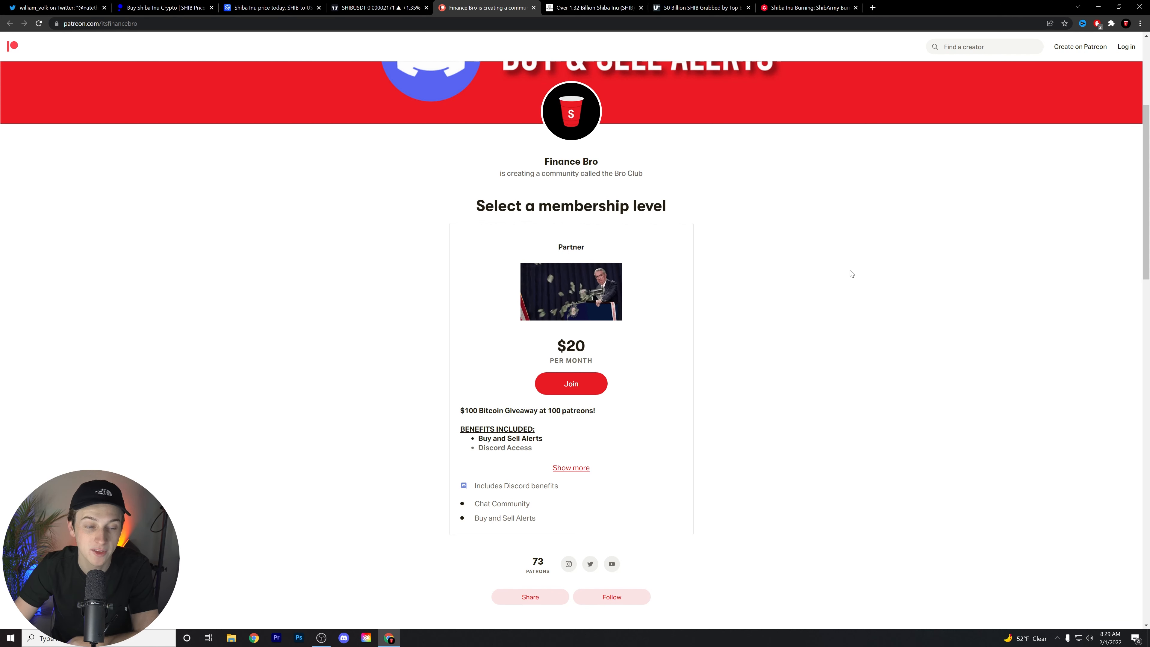
pyautogui.doubleClick(466, 409)
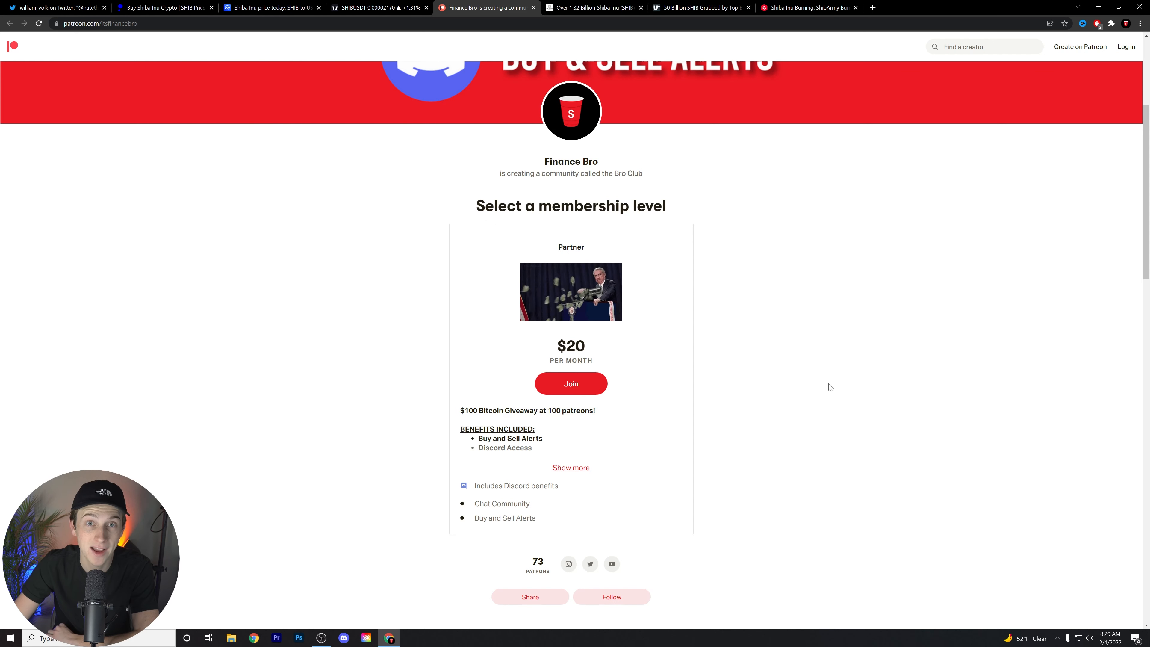
# Read The Crypto Basic's 1.32 billion SHIB burned article, highlighting the sentence on tokens taken out of circulation
pyautogui.click(594, 7)
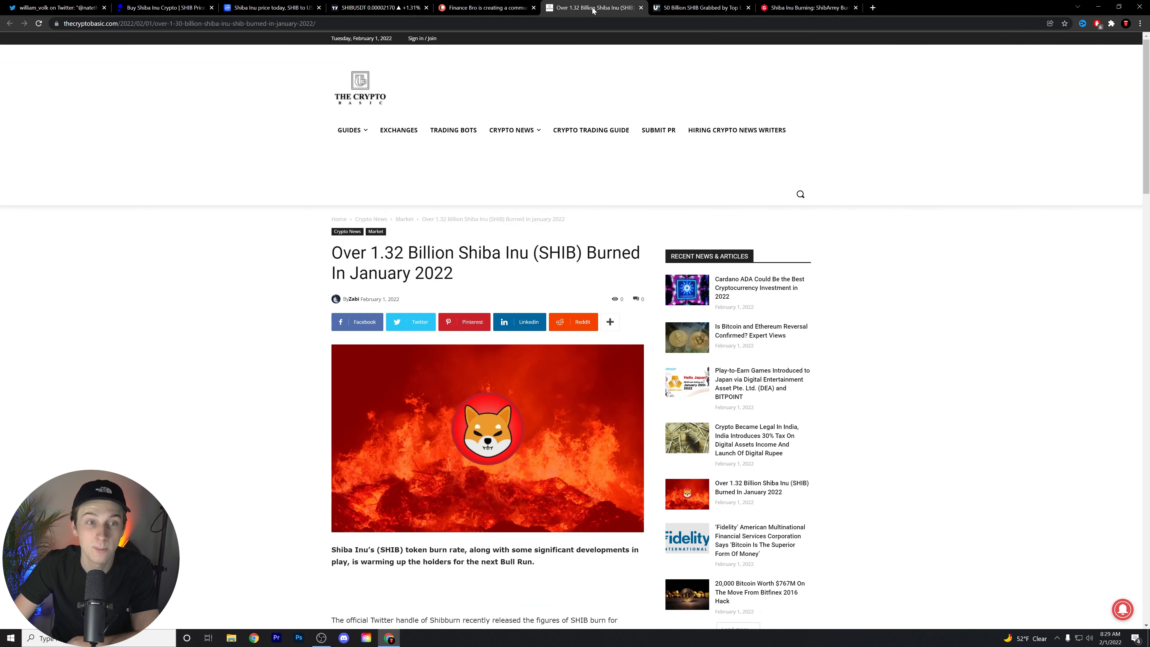
pyautogui.scroll(-3)
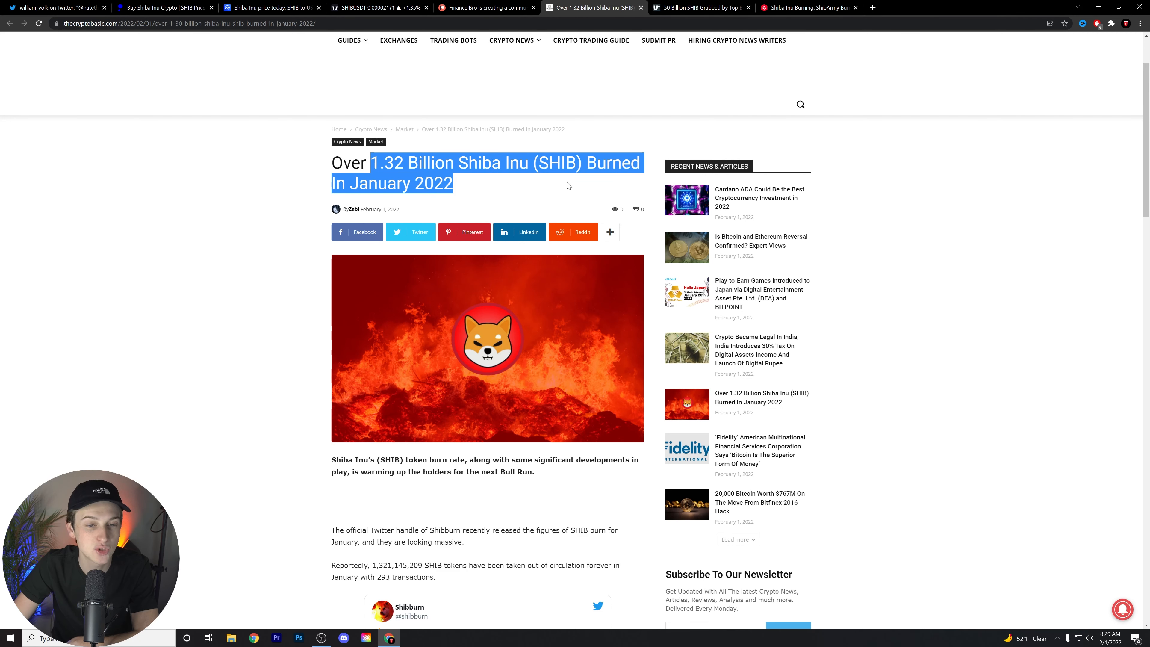
pyautogui.scroll(-3)
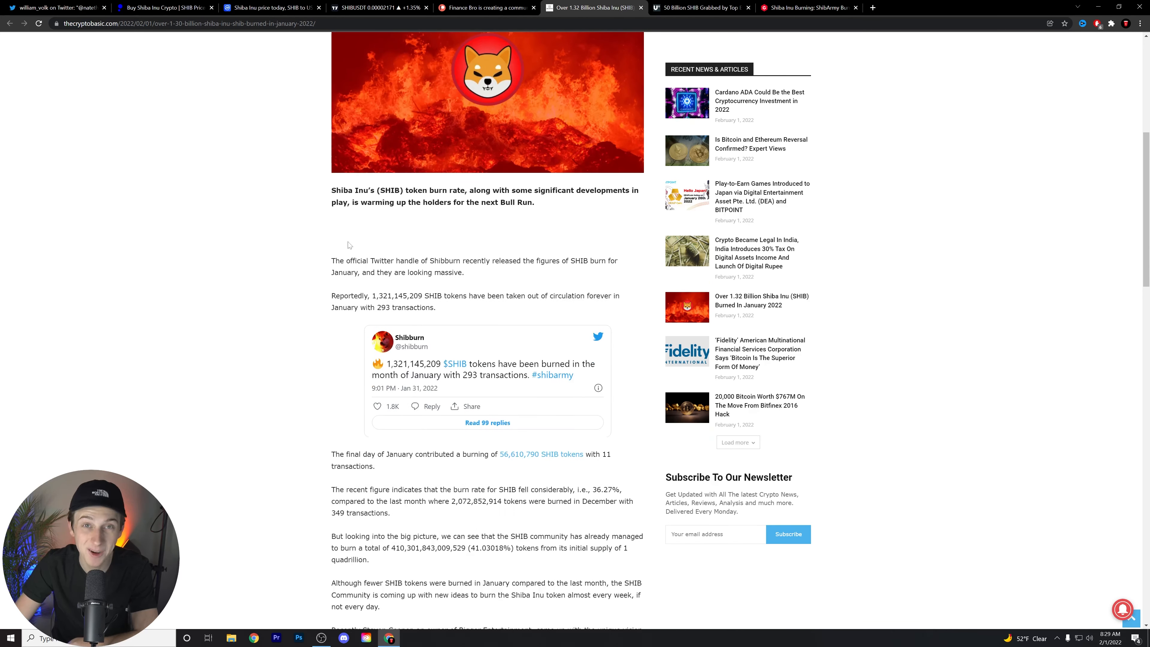
pyautogui.scroll(-3)
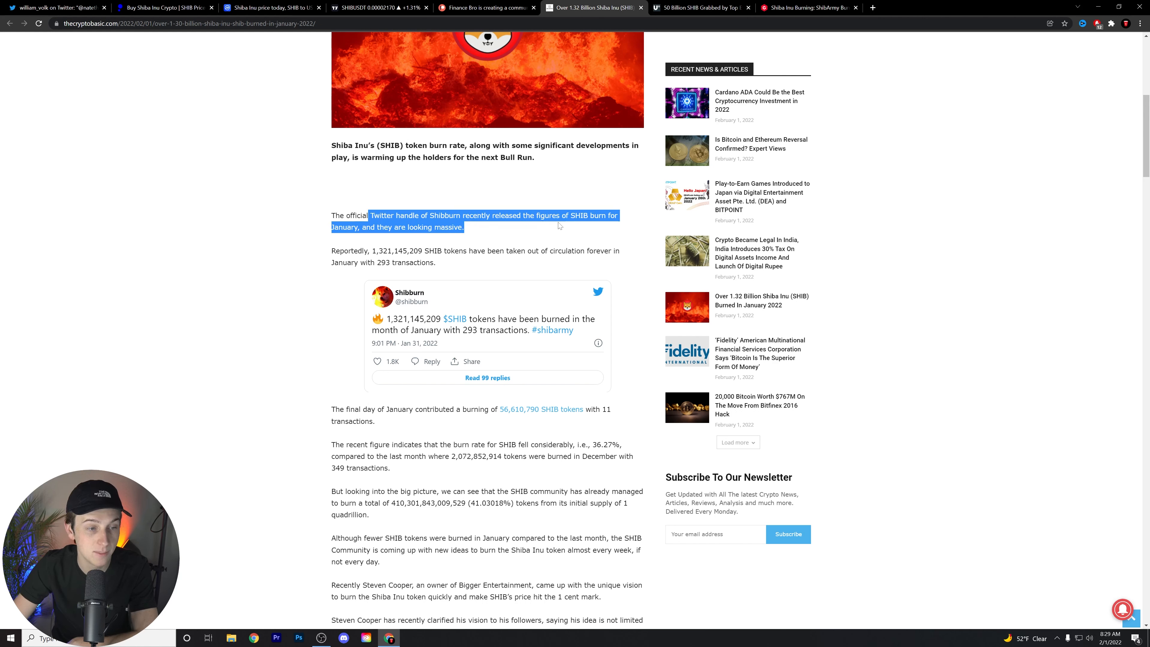
pyautogui.moveTo(545, 232)
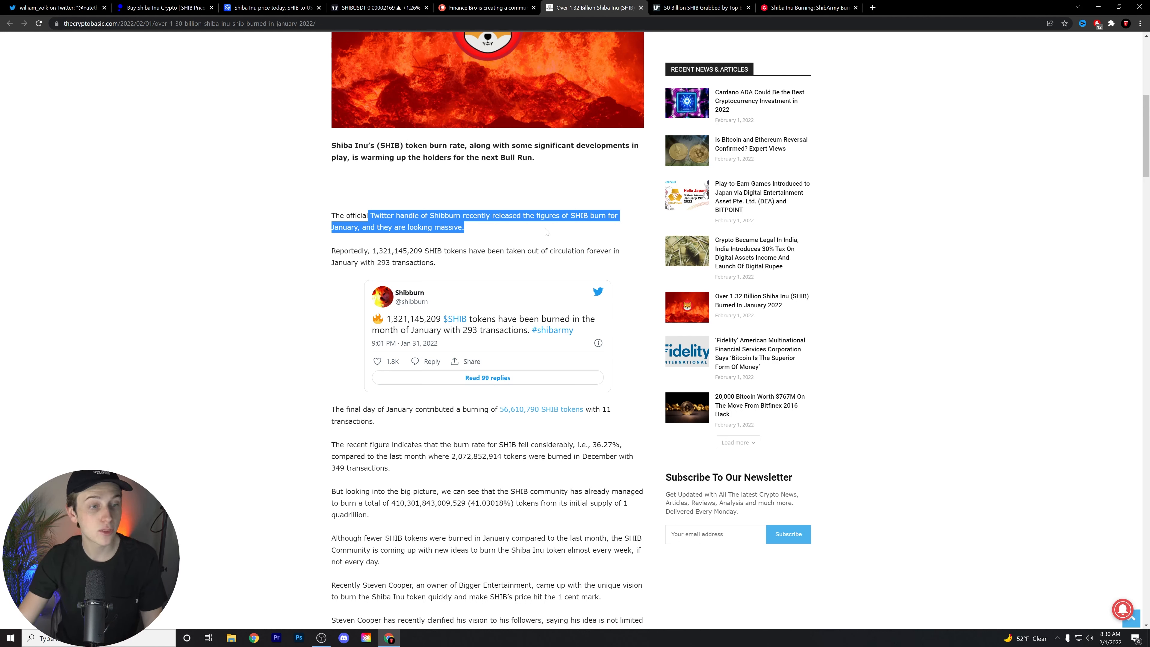
pyautogui.moveTo(406, 245)
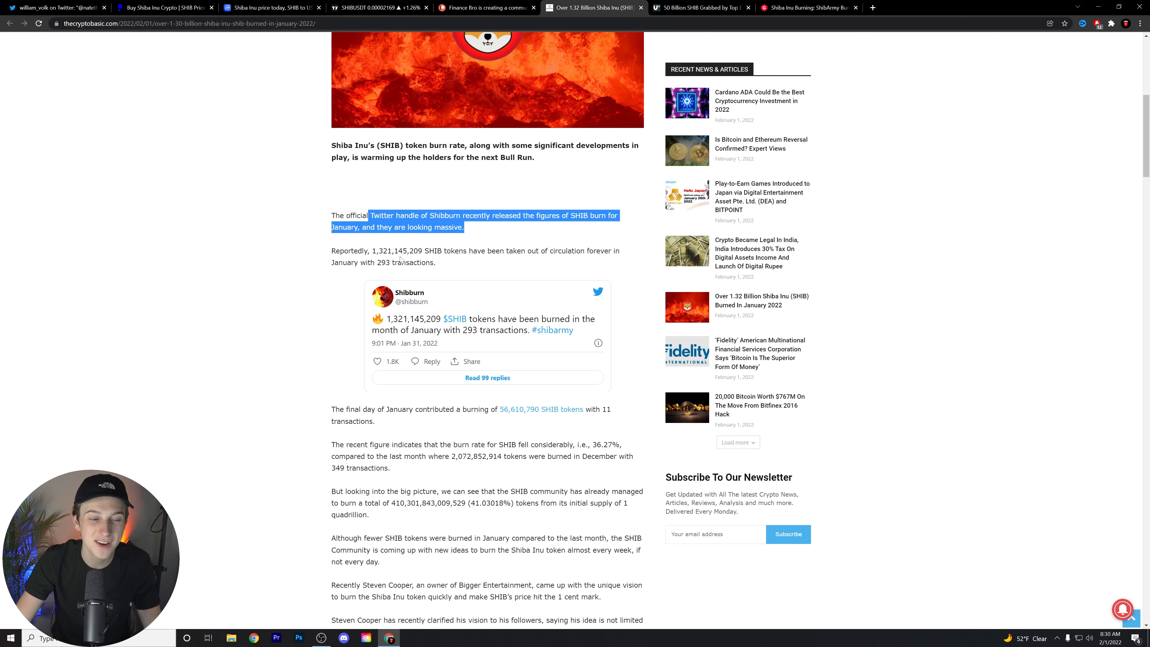
pyautogui.moveTo(369, 215); pyautogui.dragTo(435, 262)
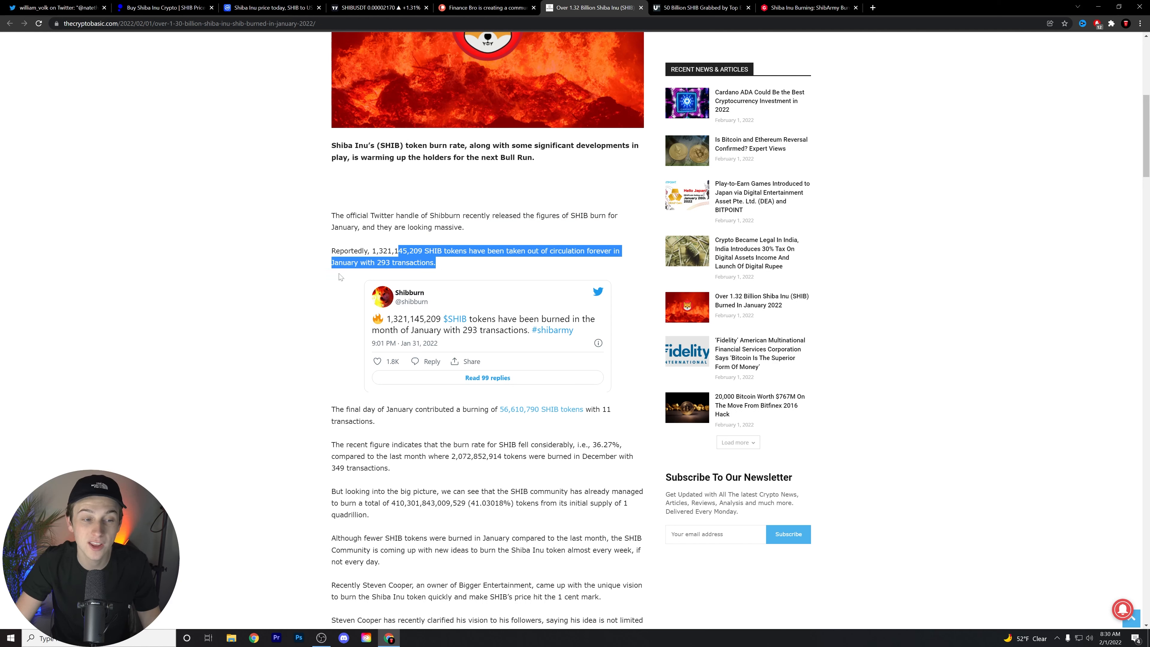
pyautogui.scroll(-3)
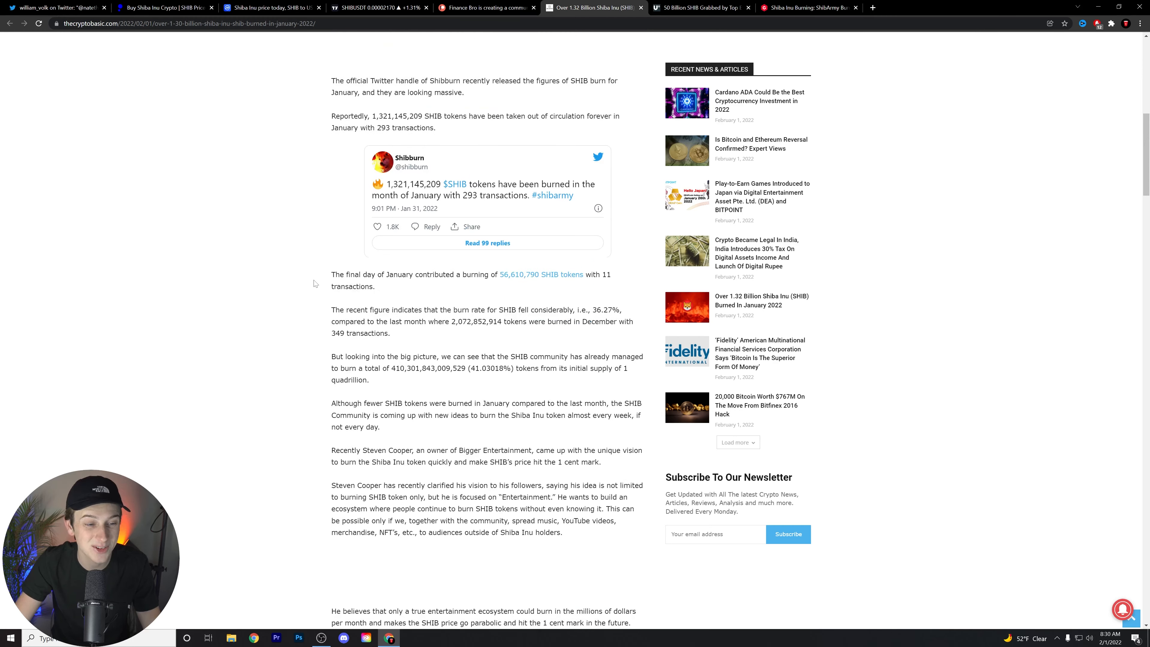
# Highlight the sentence on the final January day's burn and read on past the big-picture passage
pyautogui.doubleClick(369, 274)
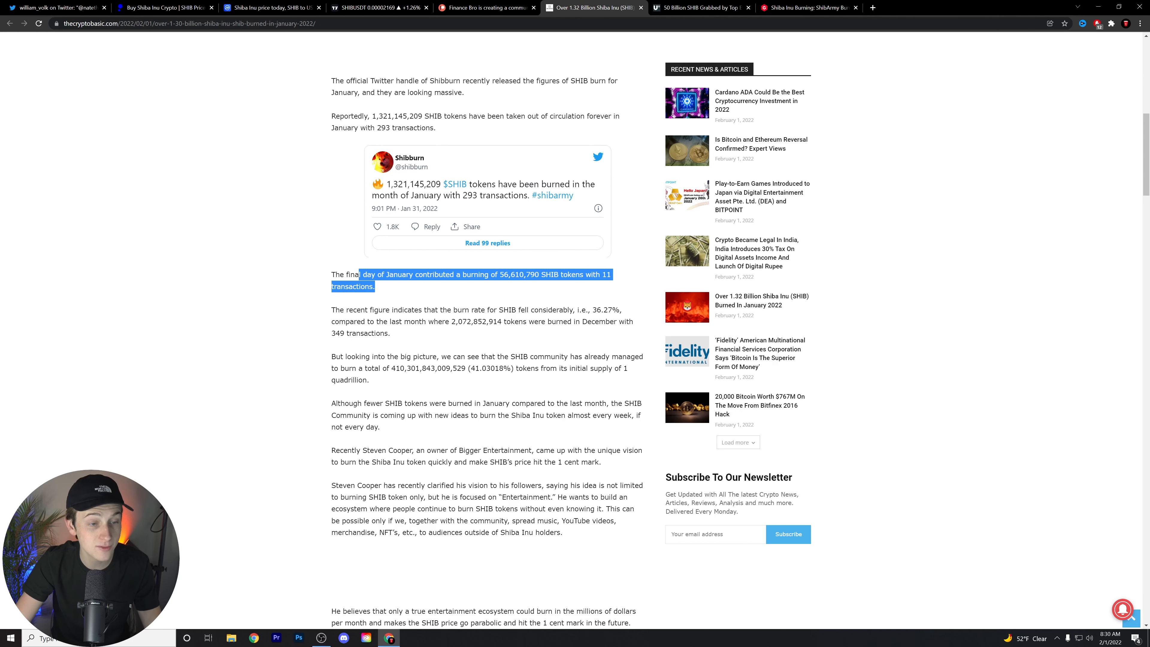
pyautogui.scroll(-3)
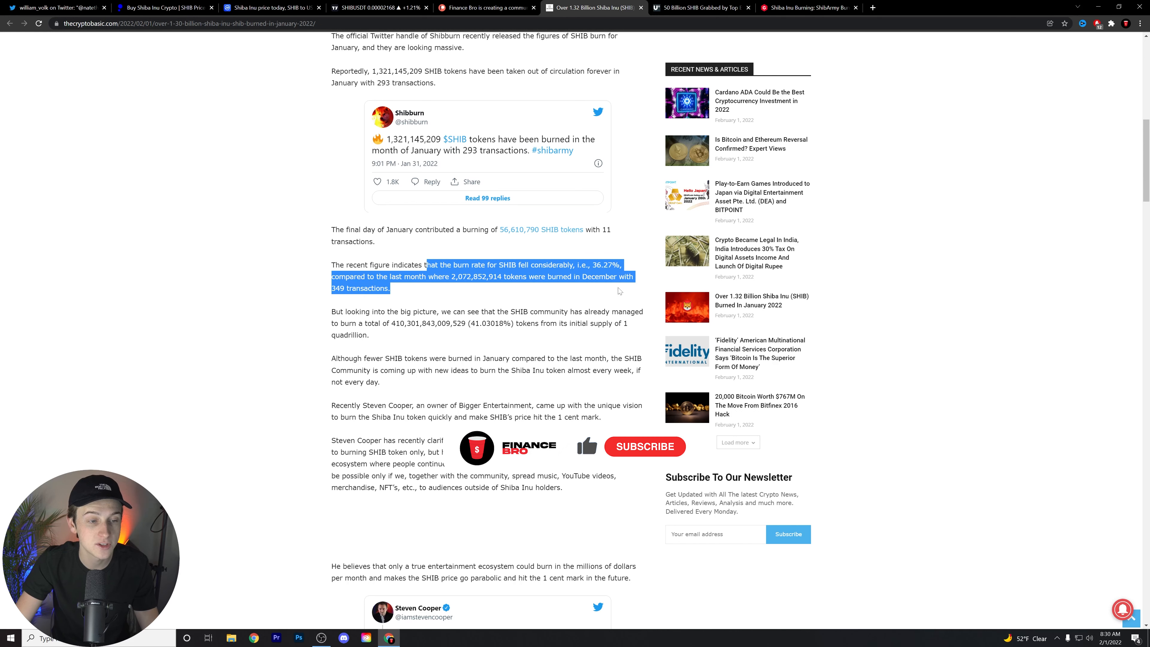
pyautogui.click(644, 446)
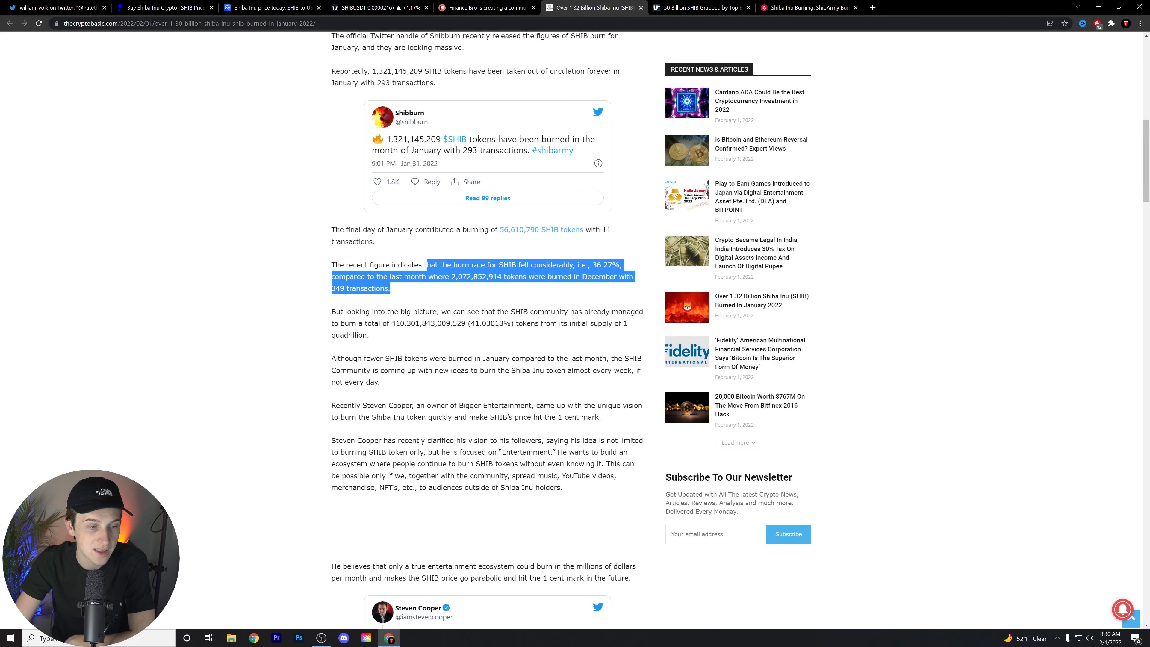
pyautogui.scroll(-3)
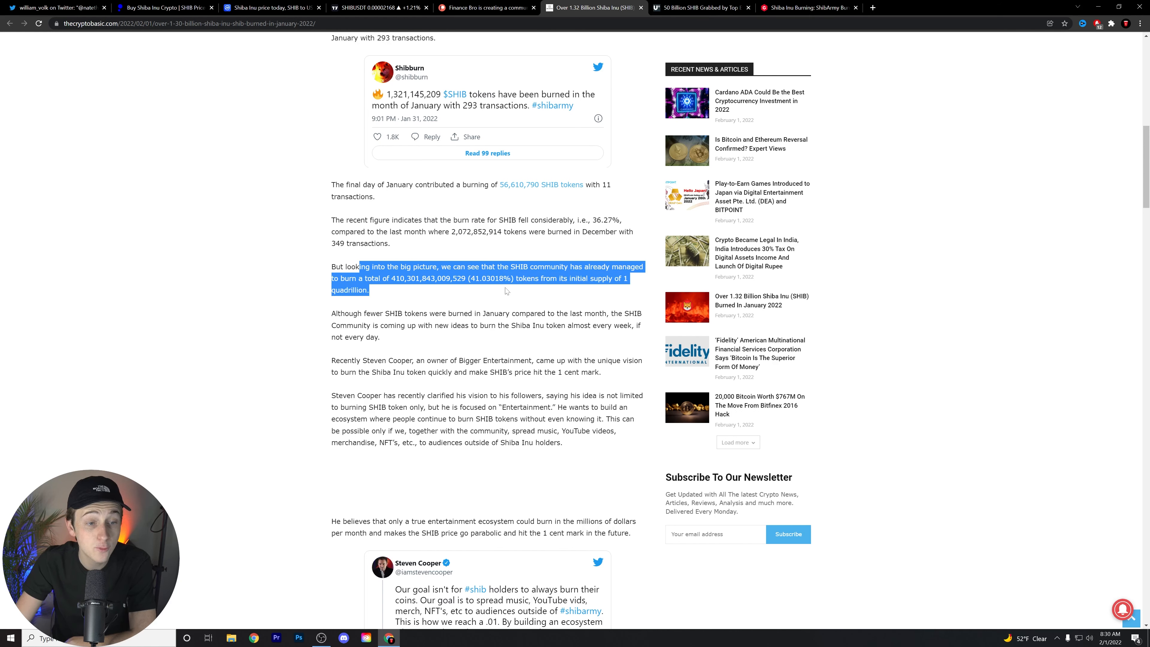
# Highlight the sentence about fewer SHIB burned in January and read down toward Steven Cooper's tweet
pyautogui.click(234, 290)
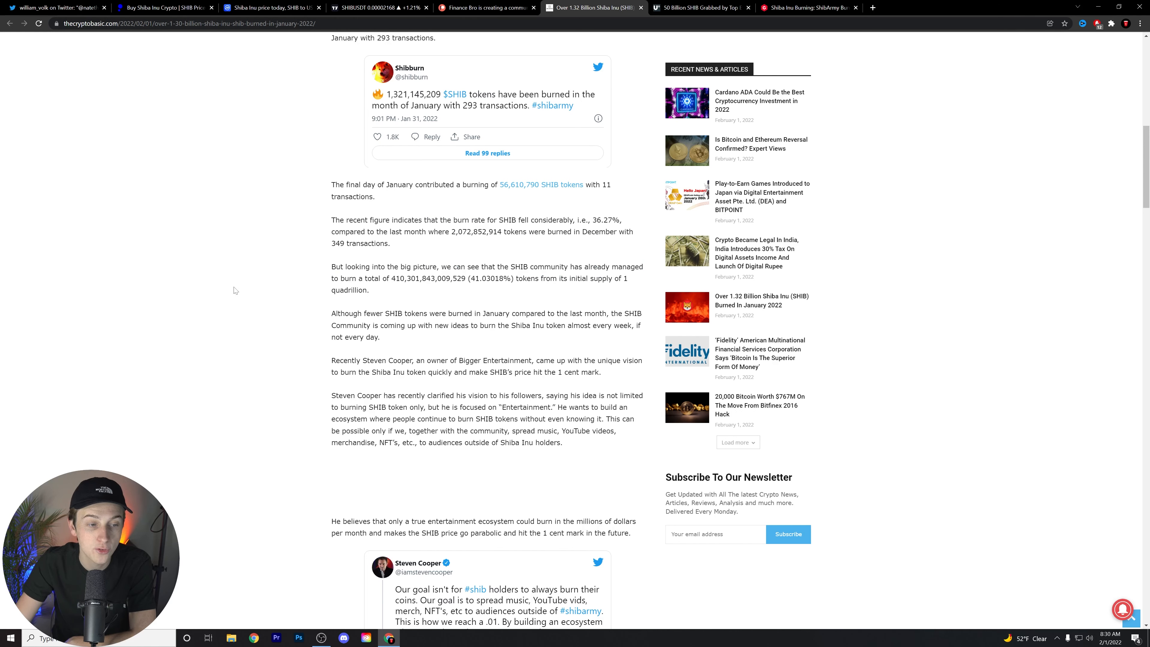
pyautogui.scroll(-3)
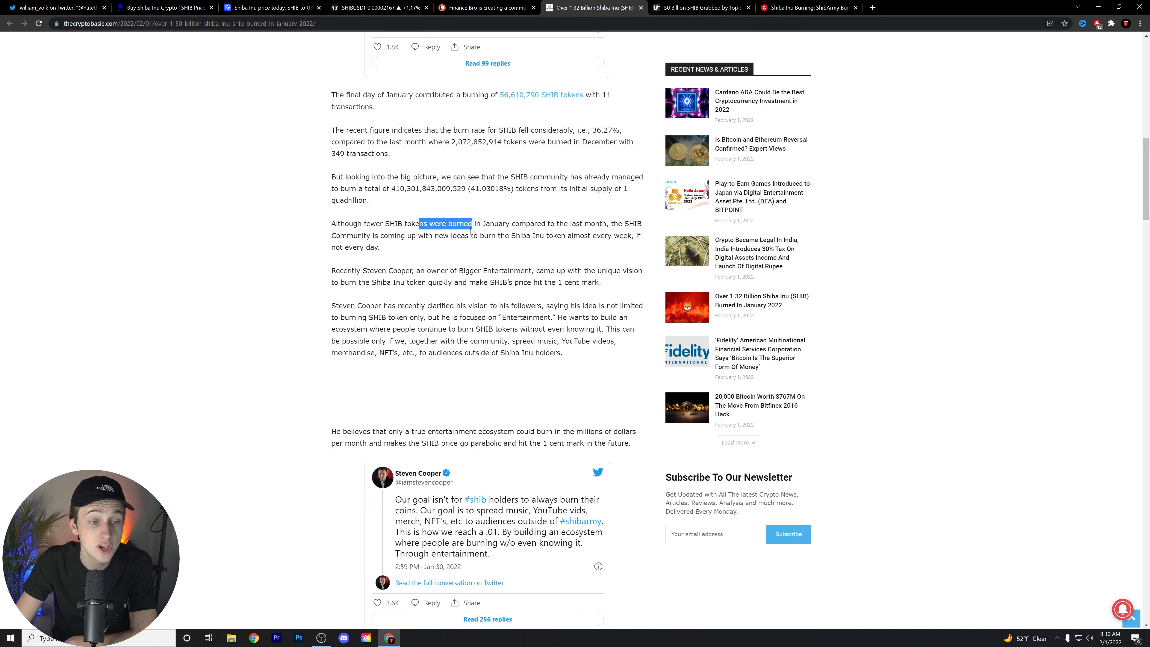
pyautogui.moveTo(418, 223); pyautogui.dragTo(463, 236)
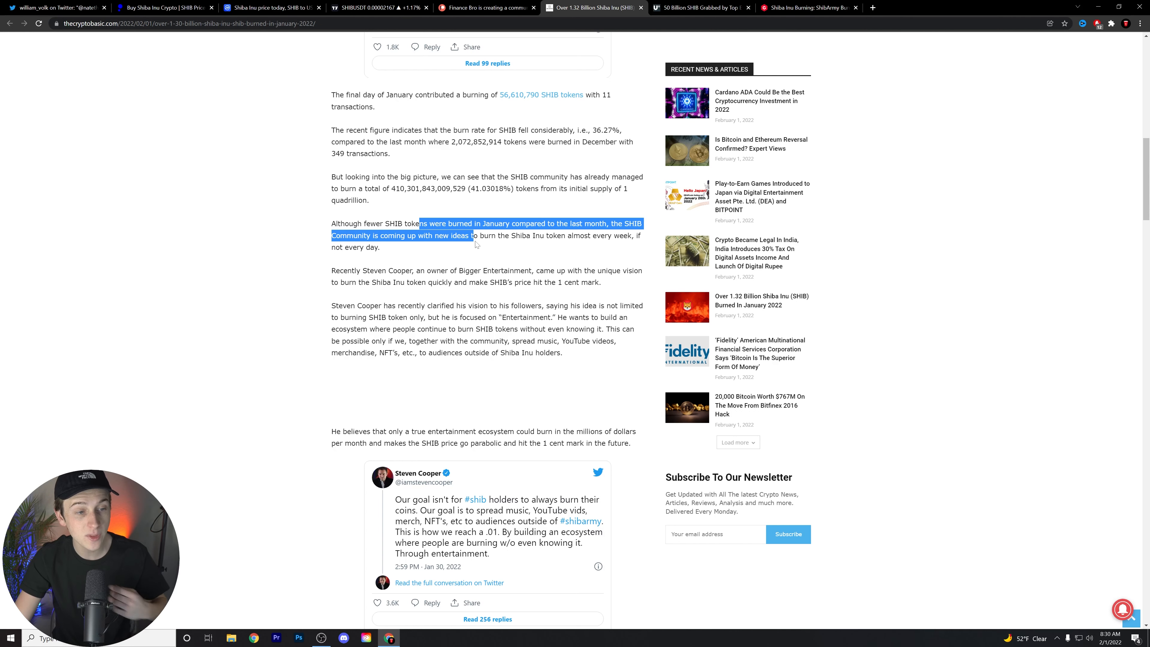
pyautogui.scroll(-3)
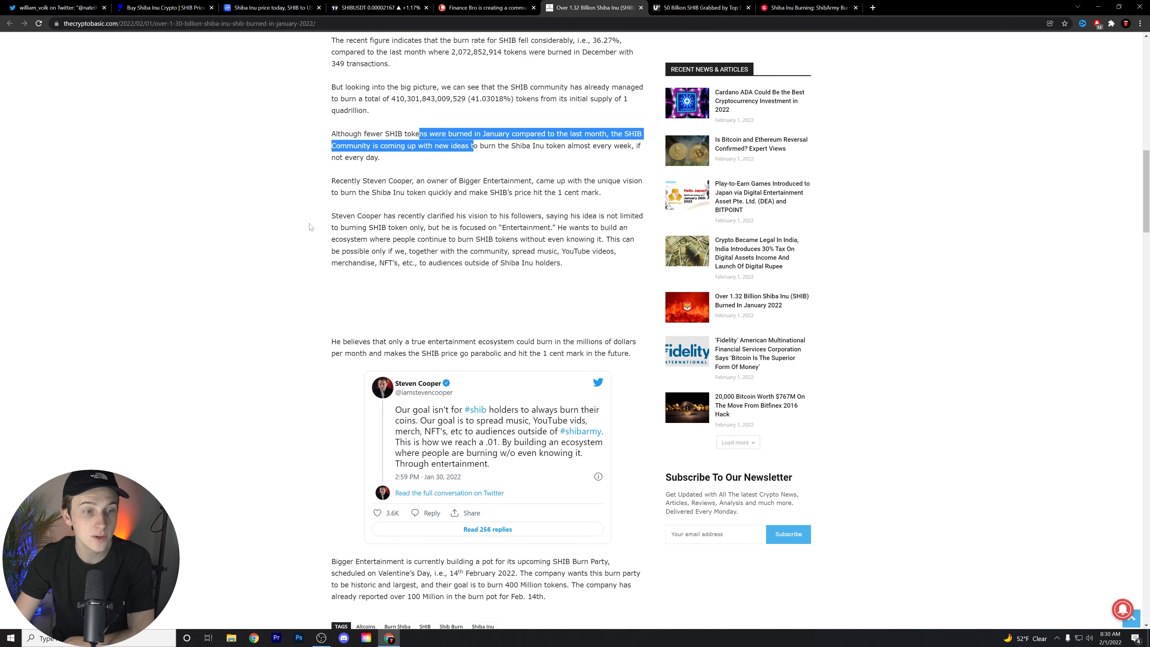
pyautogui.moveTo(531, 201)
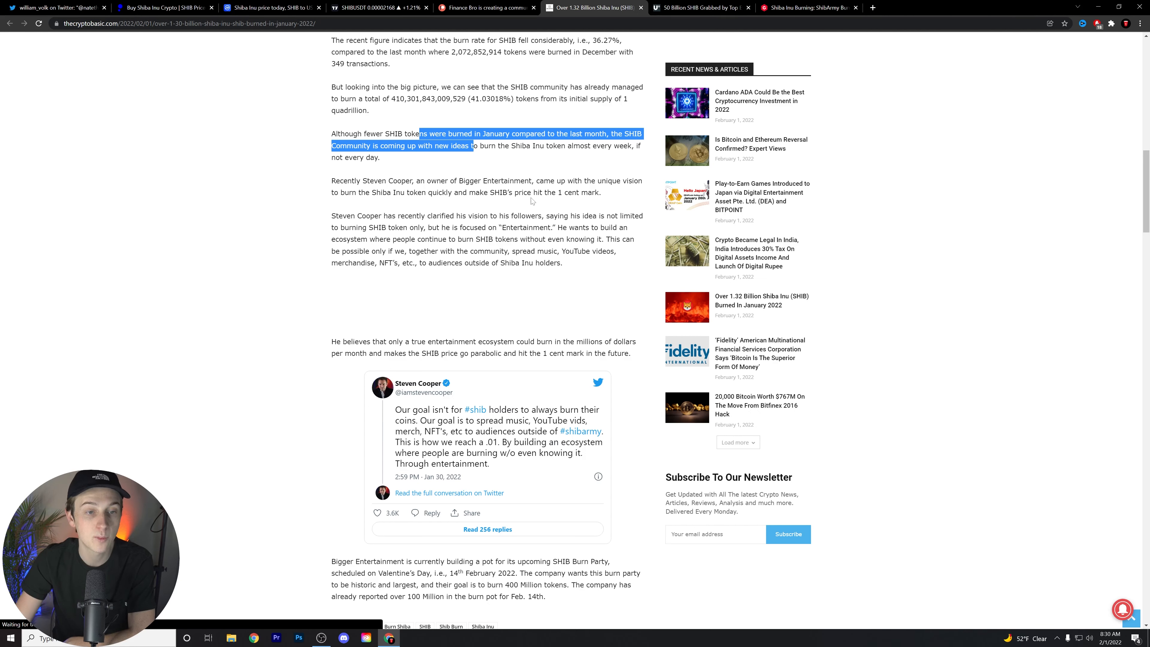
pyautogui.scroll(-3)
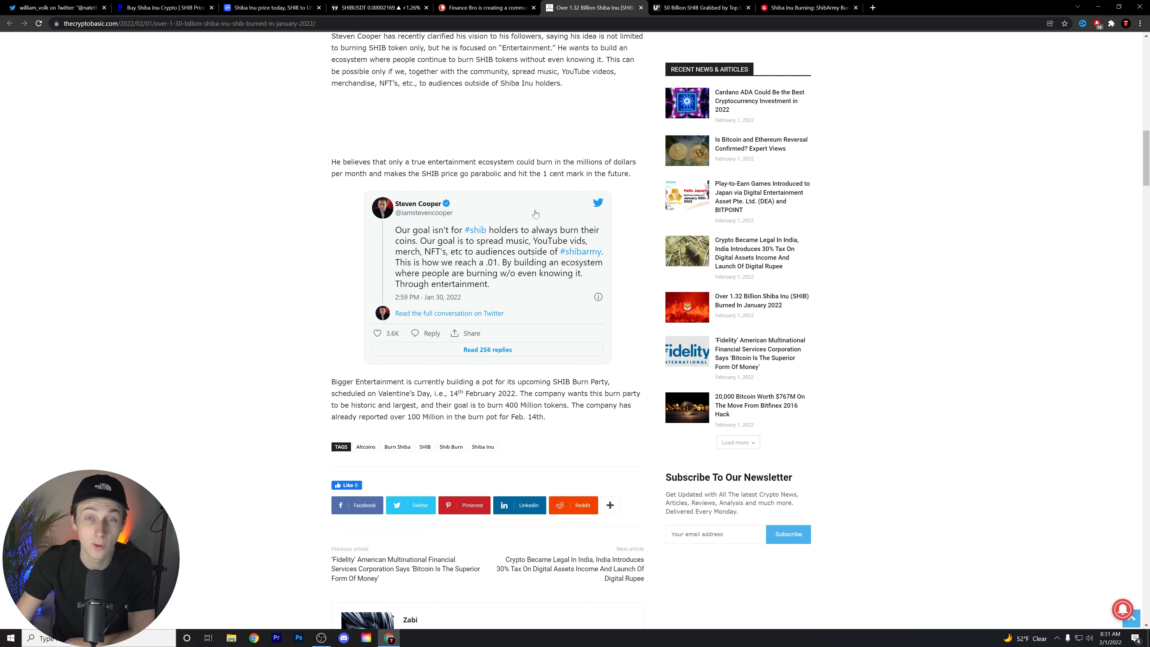
pyautogui.scroll(3)
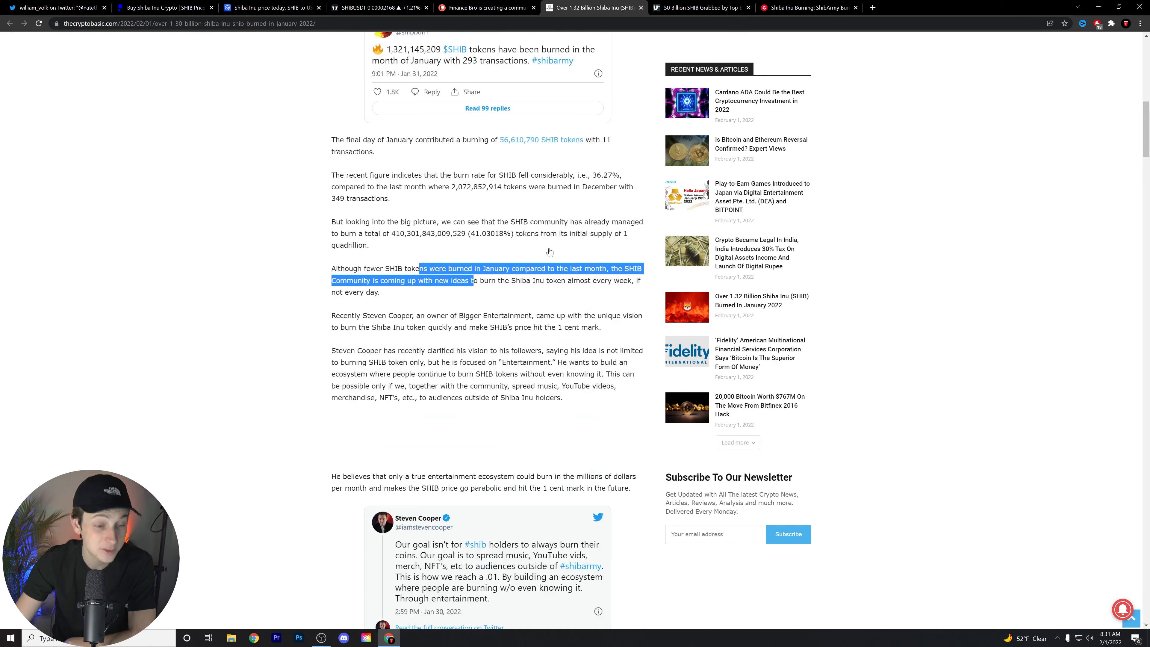
pyautogui.scroll(3)
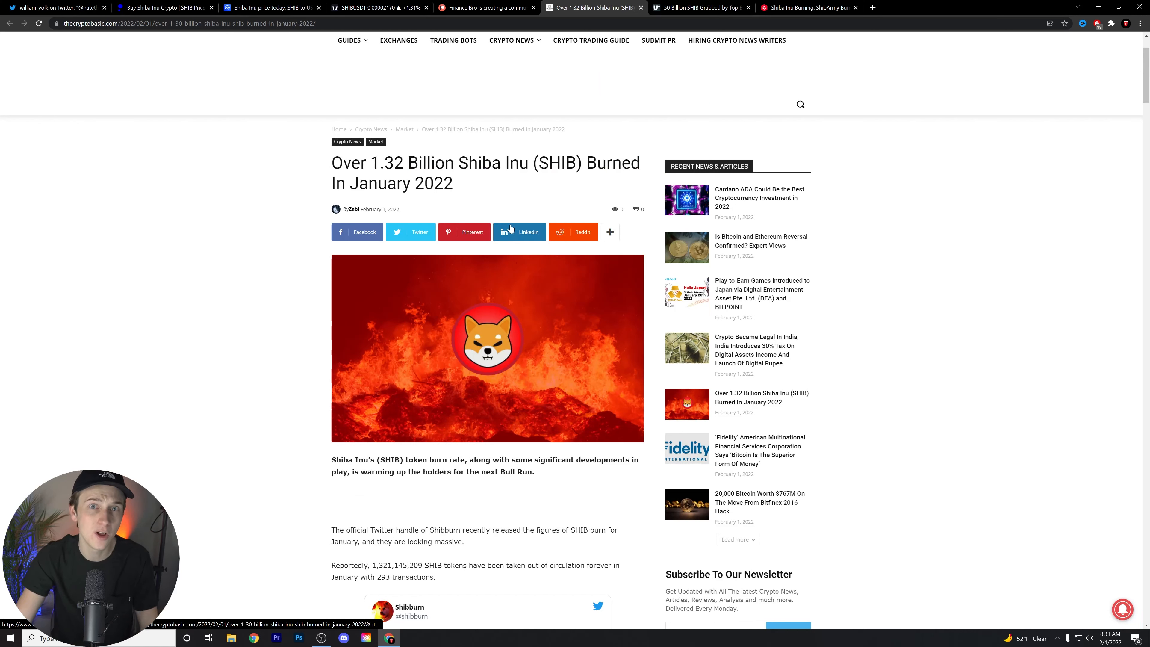
pyautogui.moveTo(461, 196)
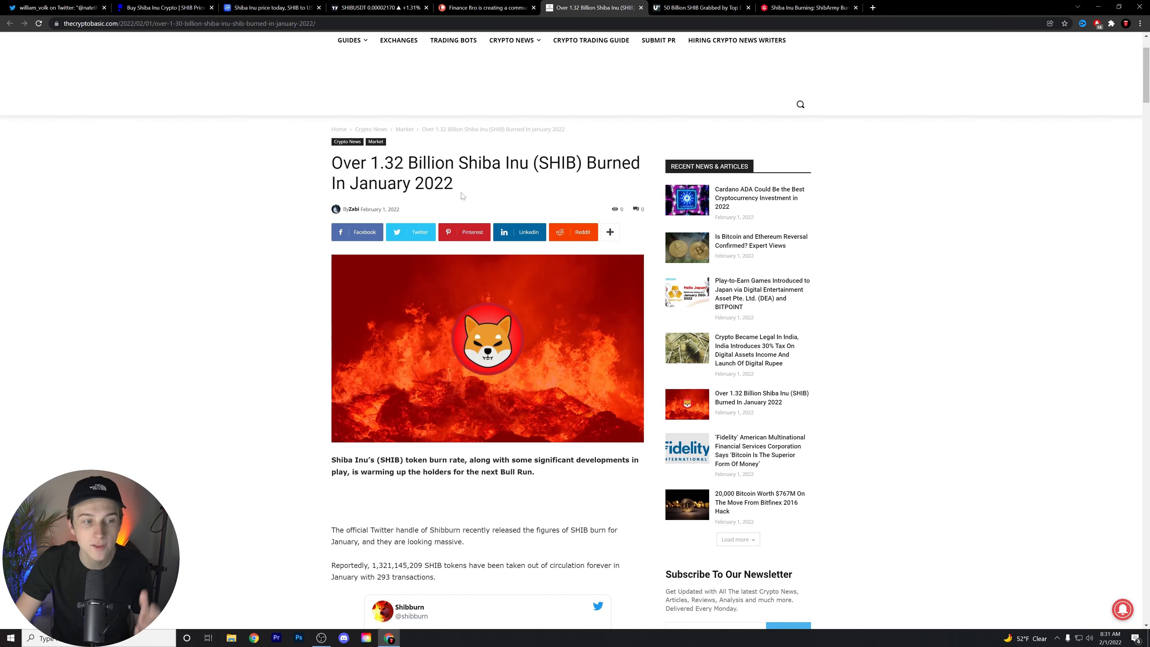
pyautogui.moveTo(448, 212)
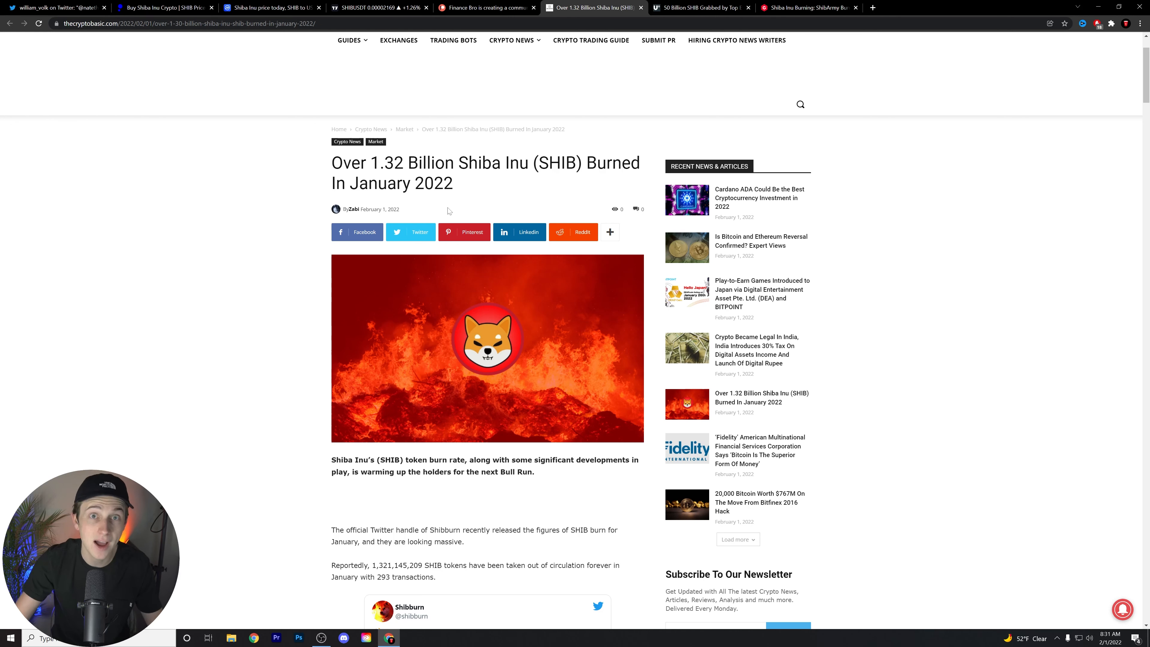
pyautogui.moveTo(620, 6)
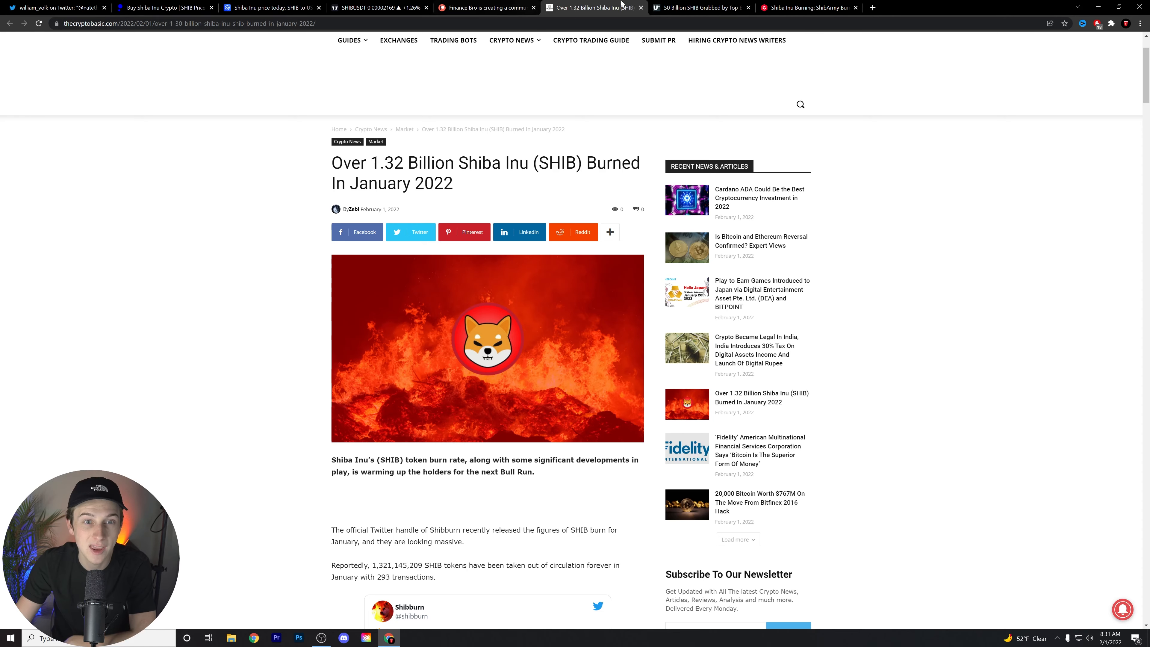
# Switch to the U.Today 50 billion SHIB whale article, highlight its headline and scroll to the purchase details
pyautogui.click(689, 7)
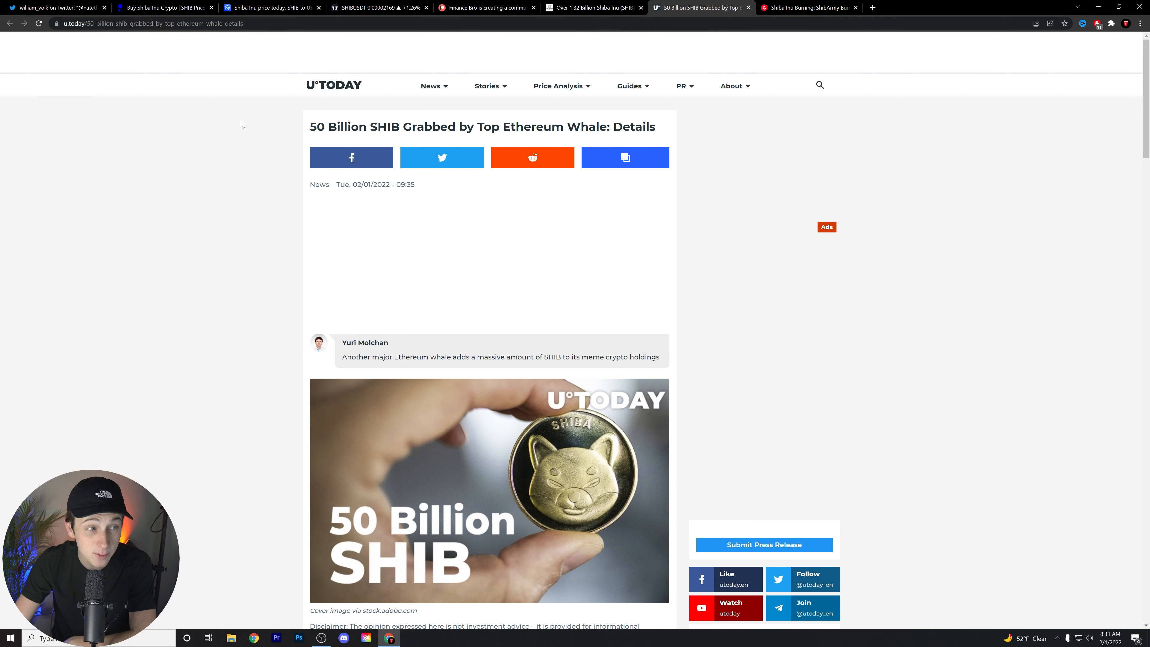
pyautogui.moveTo(304, 127)
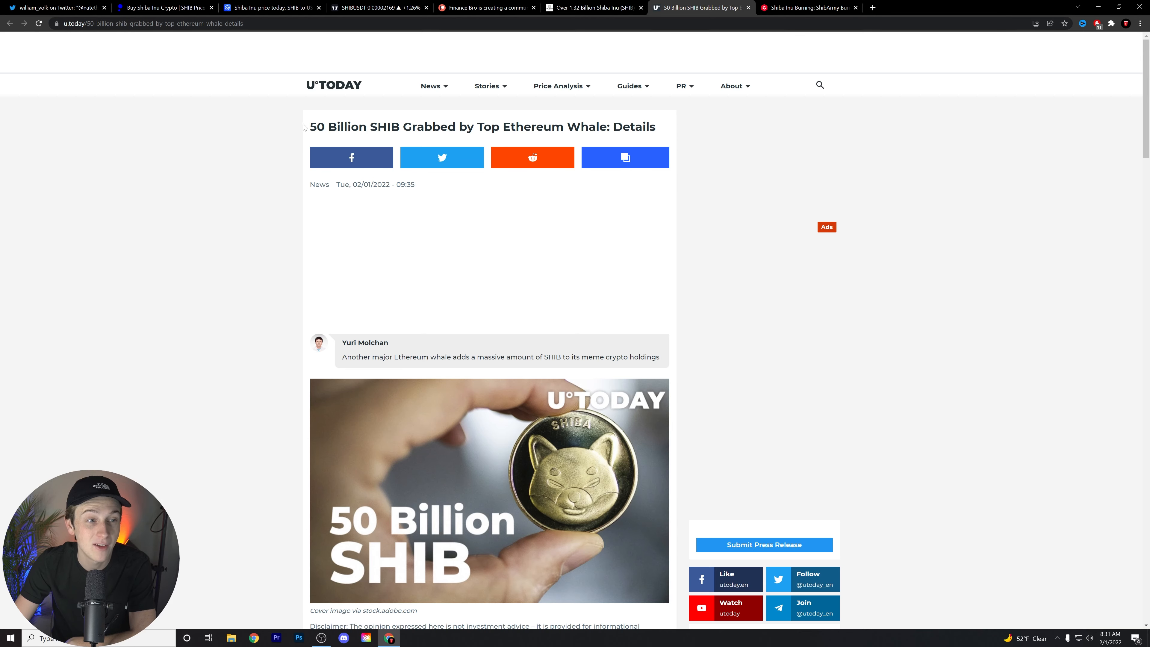
pyautogui.moveTo(309, 127); pyautogui.dragTo(424, 127)
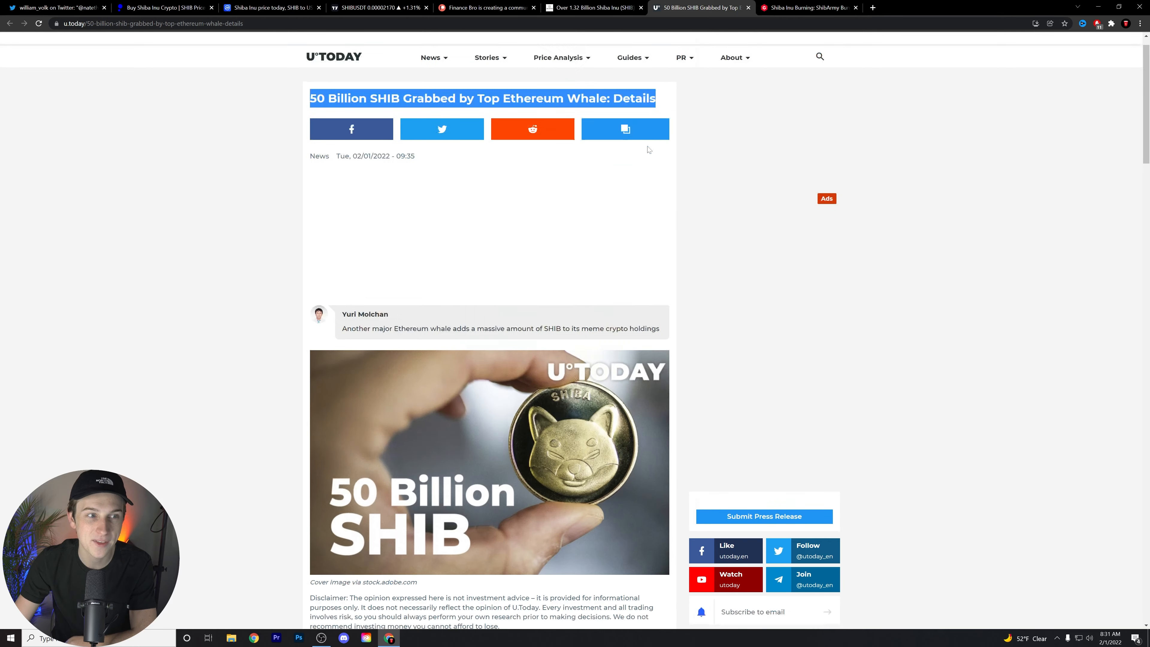
pyautogui.scroll(-3)
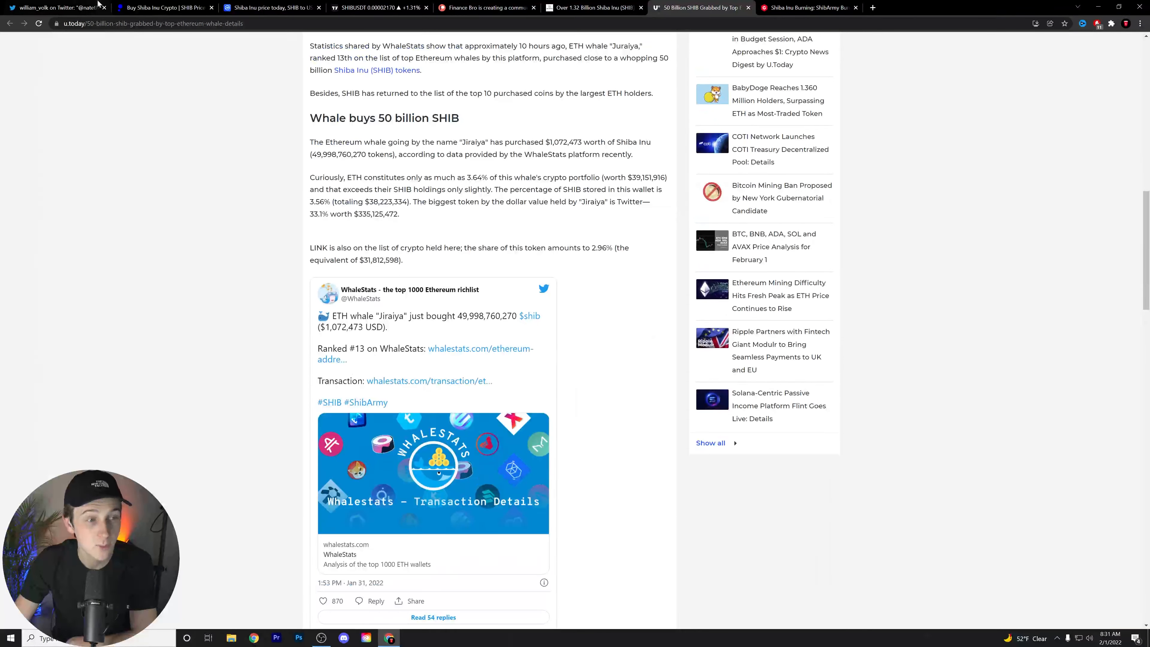
# Switch to the public.com Shiba Inu page showing SHIB at $0.00002173 with its market stats
pyautogui.click(162, 7)
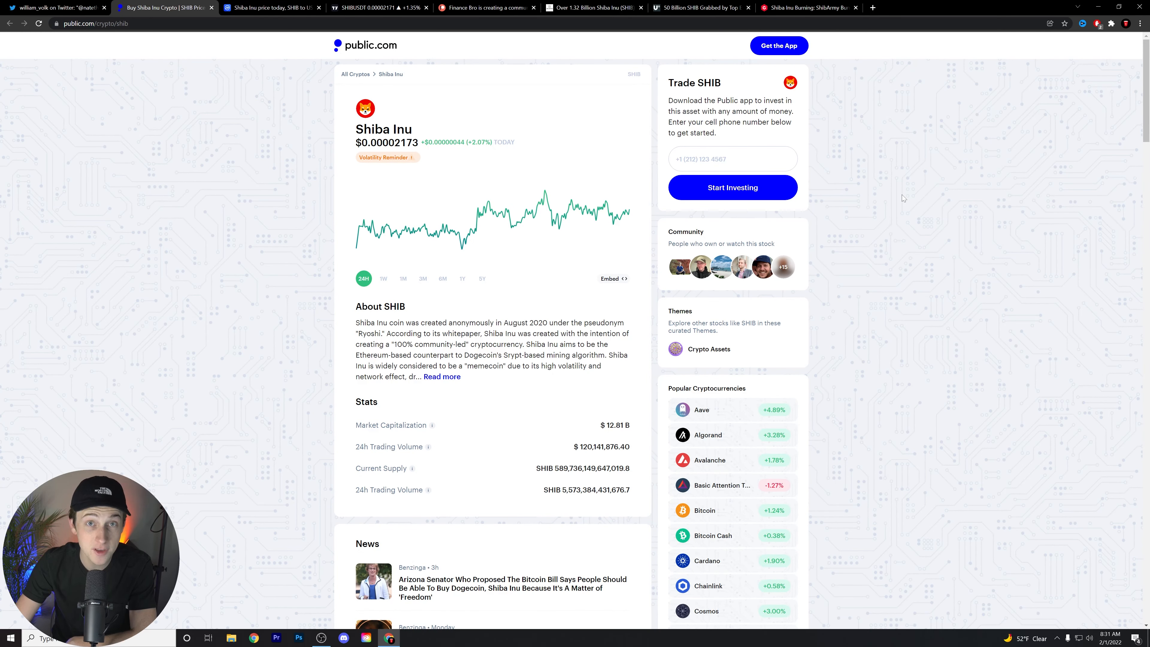
pyautogui.moveTo(896, 208)
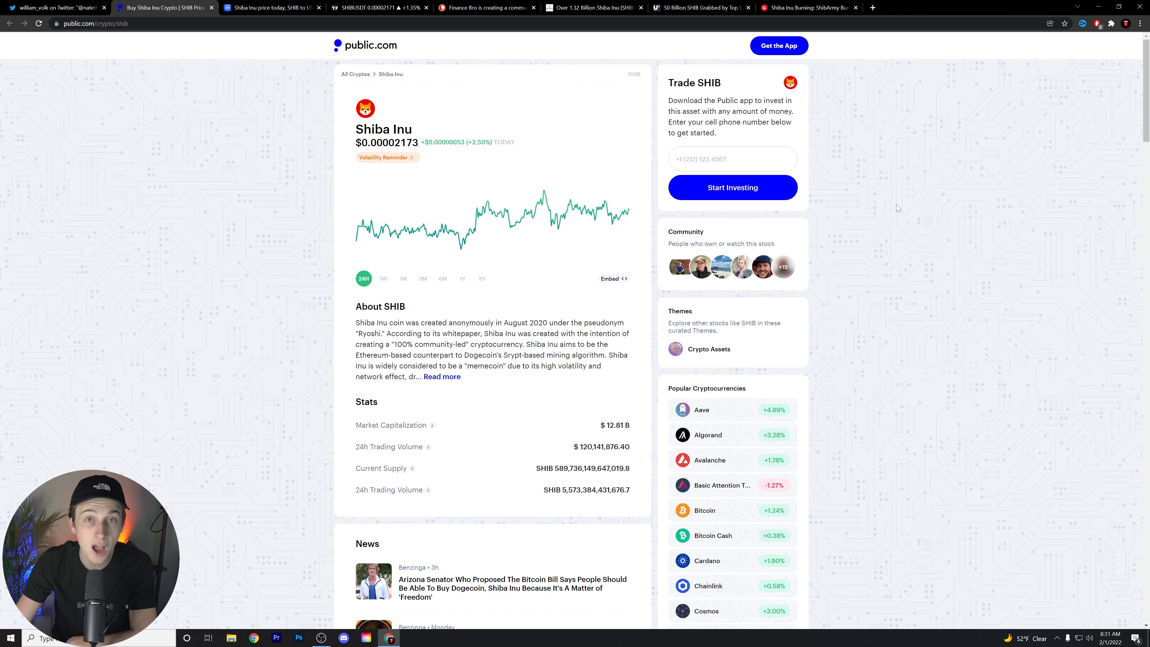
pyautogui.moveTo(904, 216)
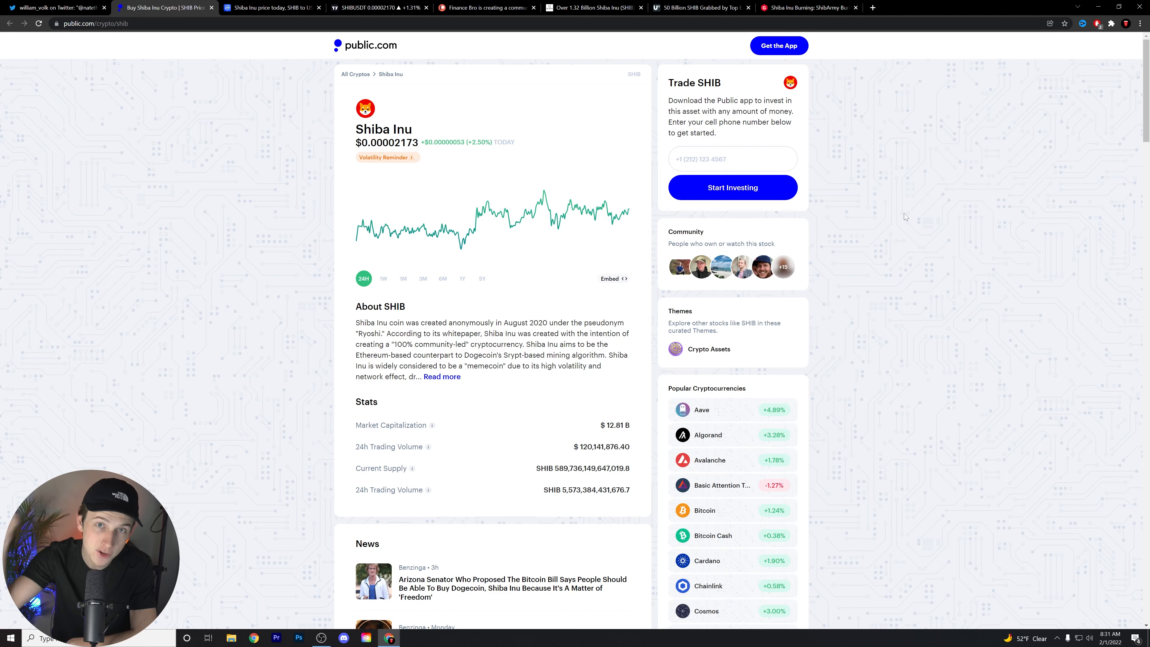
pyautogui.moveTo(427, 127)
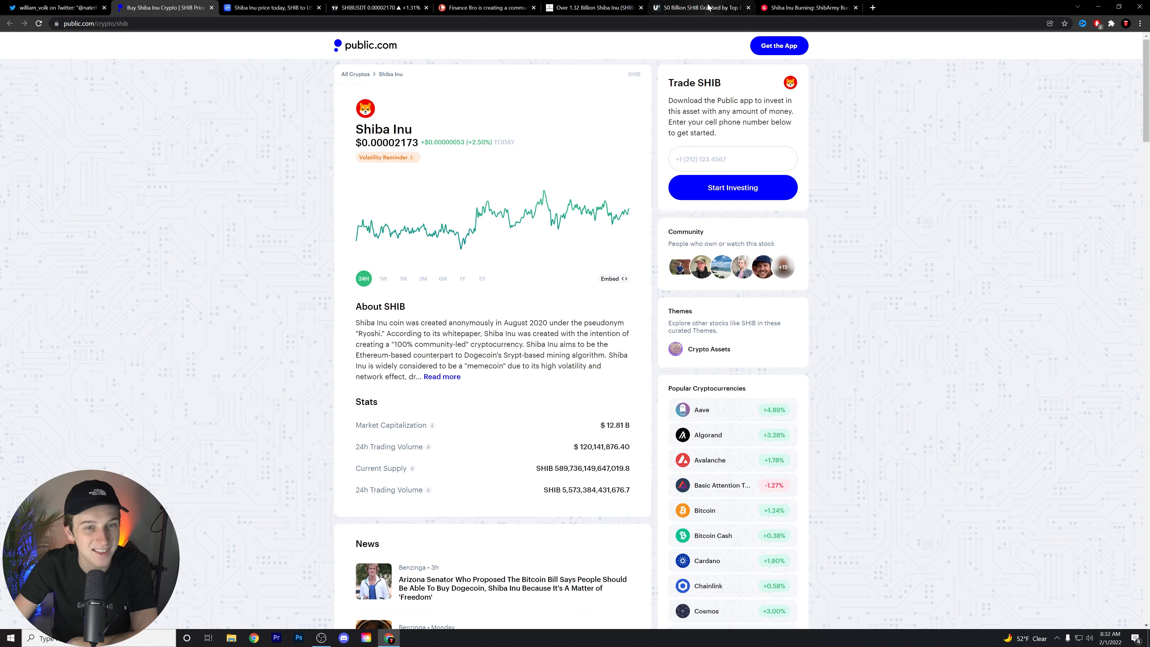
# Return to the U.Today whale article and highlight Jiraiya's biggest holding, Twitter at 33.1%
pyautogui.click(696, 7)
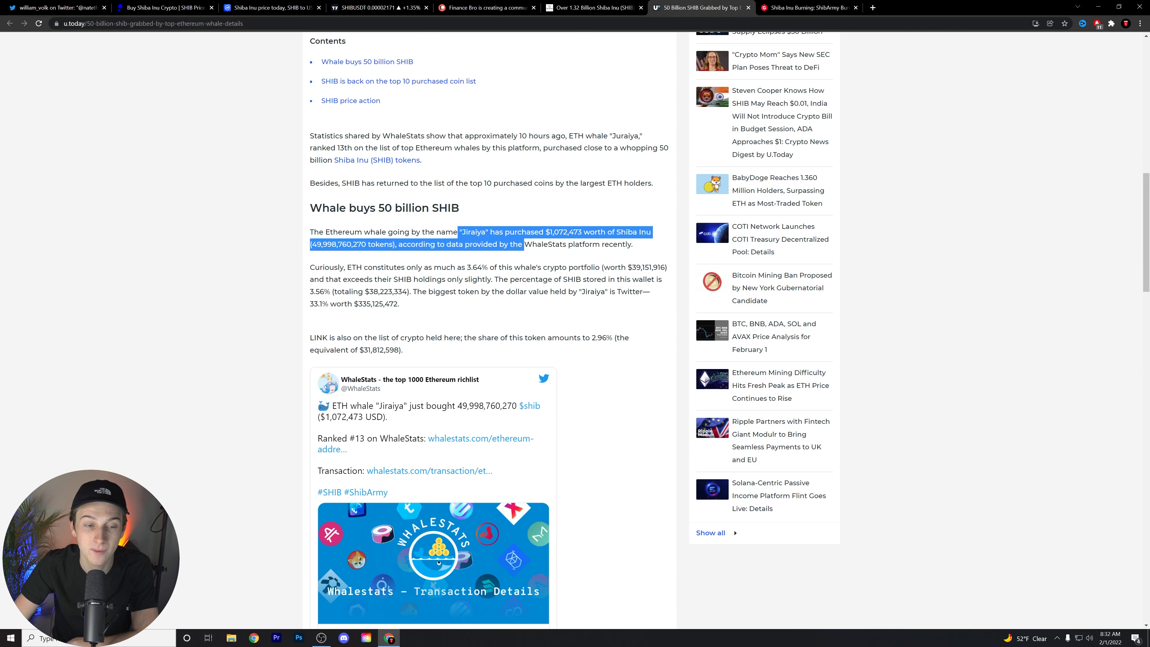
pyautogui.scroll(-3)
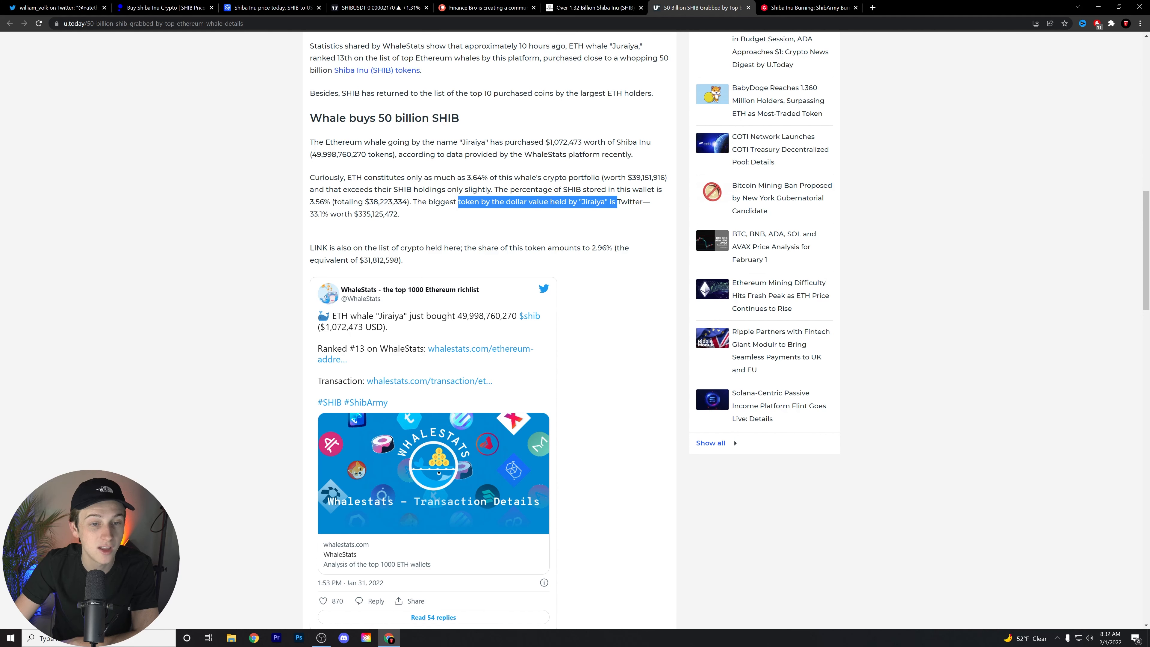
pyautogui.moveTo(457, 202); pyautogui.dragTo(399, 214)
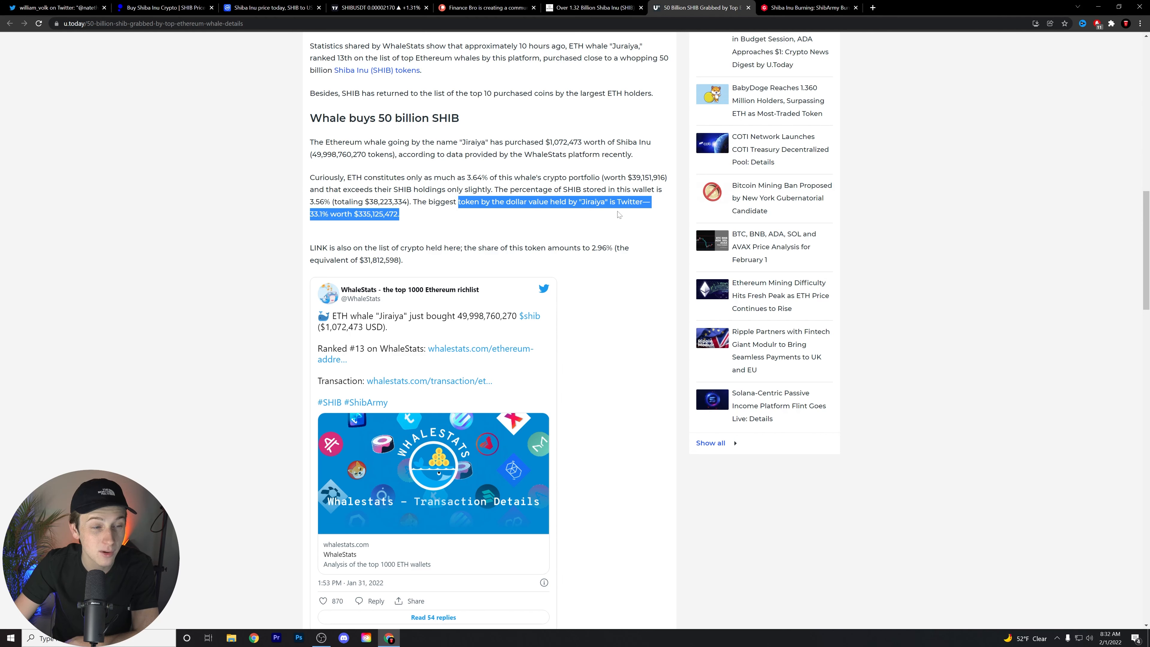
# Read down past the WhaleStats tweet, then scroll back up to the article's headline
pyautogui.scroll(-3)
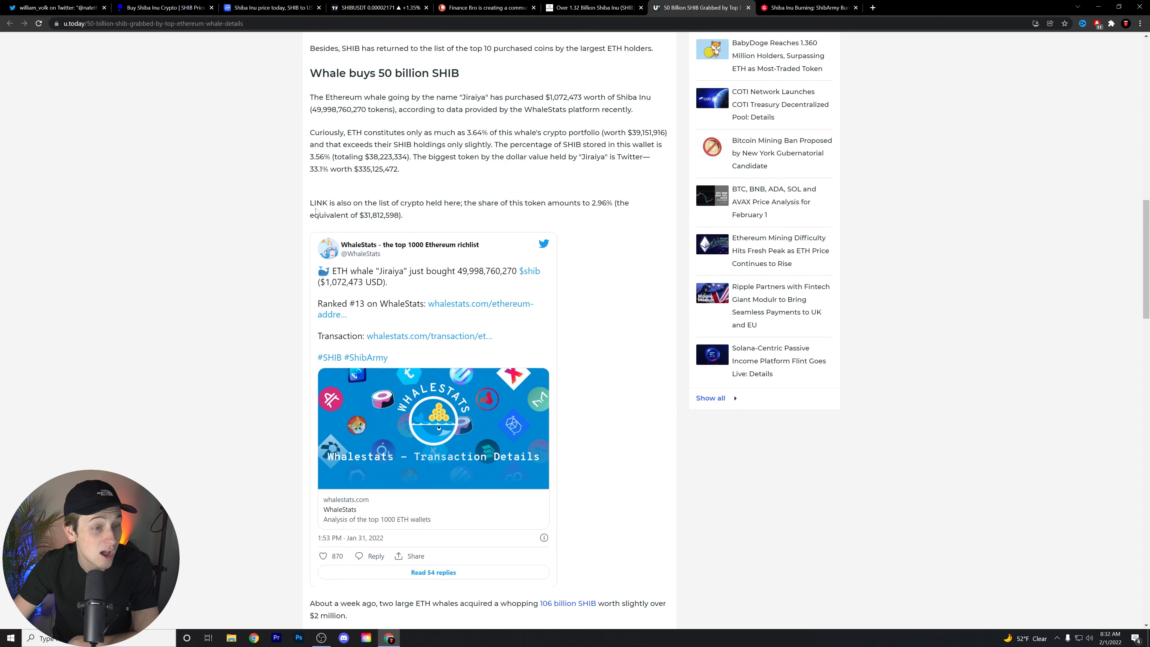
pyautogui.scroll(-3)
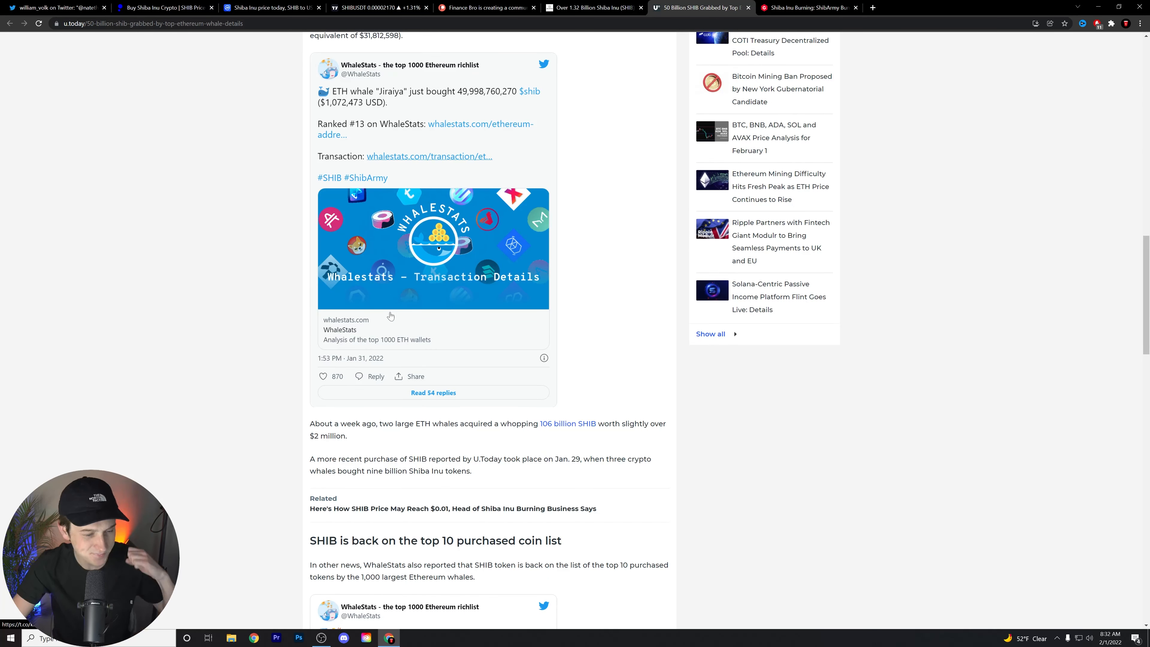
pyautogui.scroll(-3)
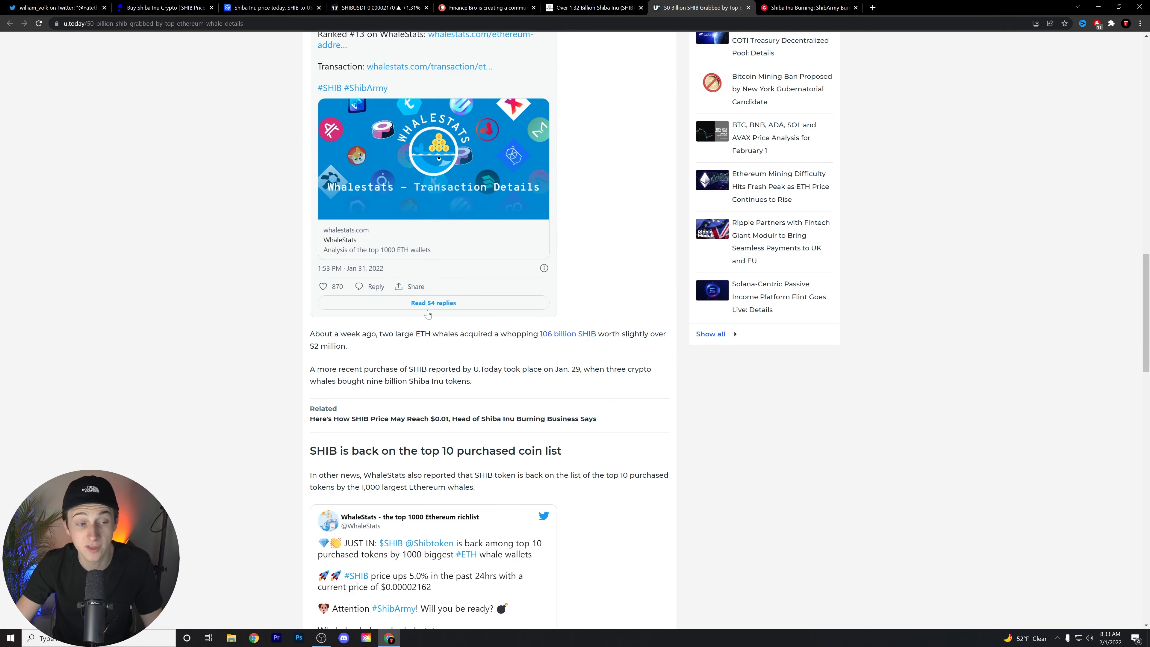
pyautogui.scroll(3)
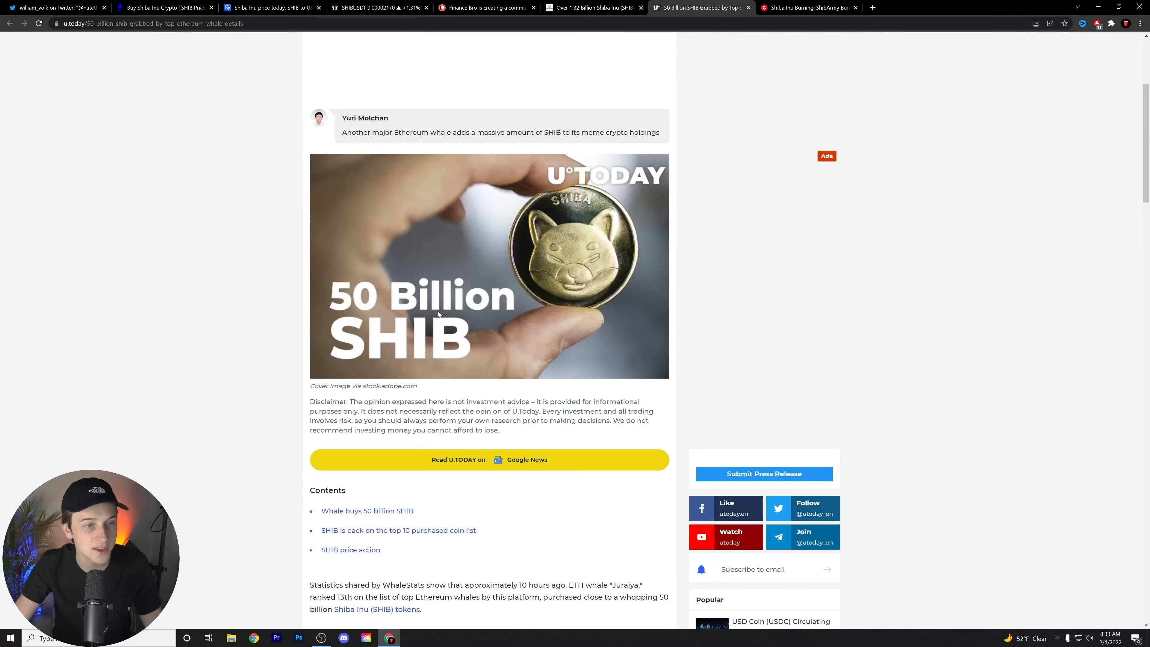
pyautogui.scroll(3)
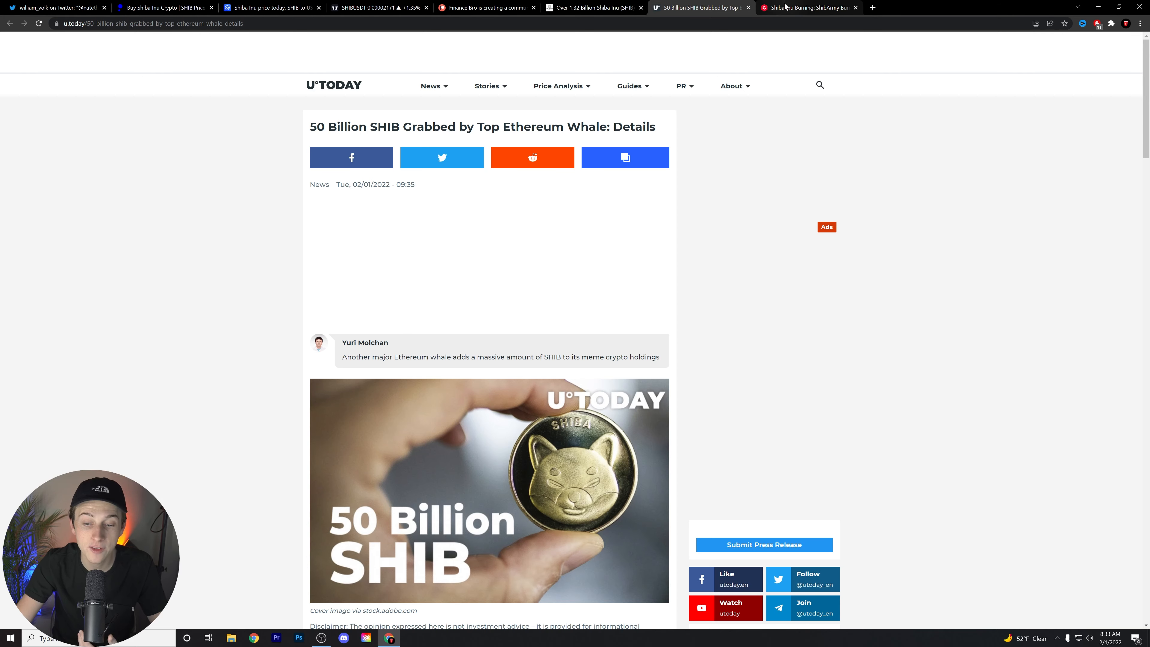
# Read Planet Crypto's article on 1.3 billion SHIB burned in January, down past its burn chart
pyautogui.click(806, 7)
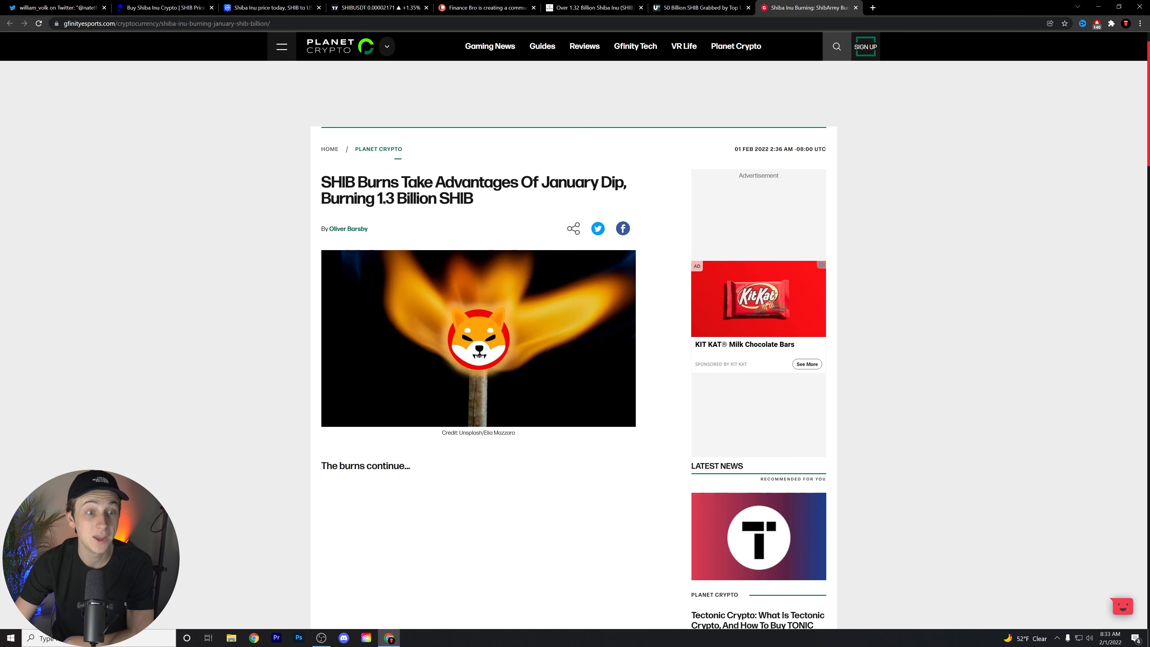
pyautogui.scroll(-3)
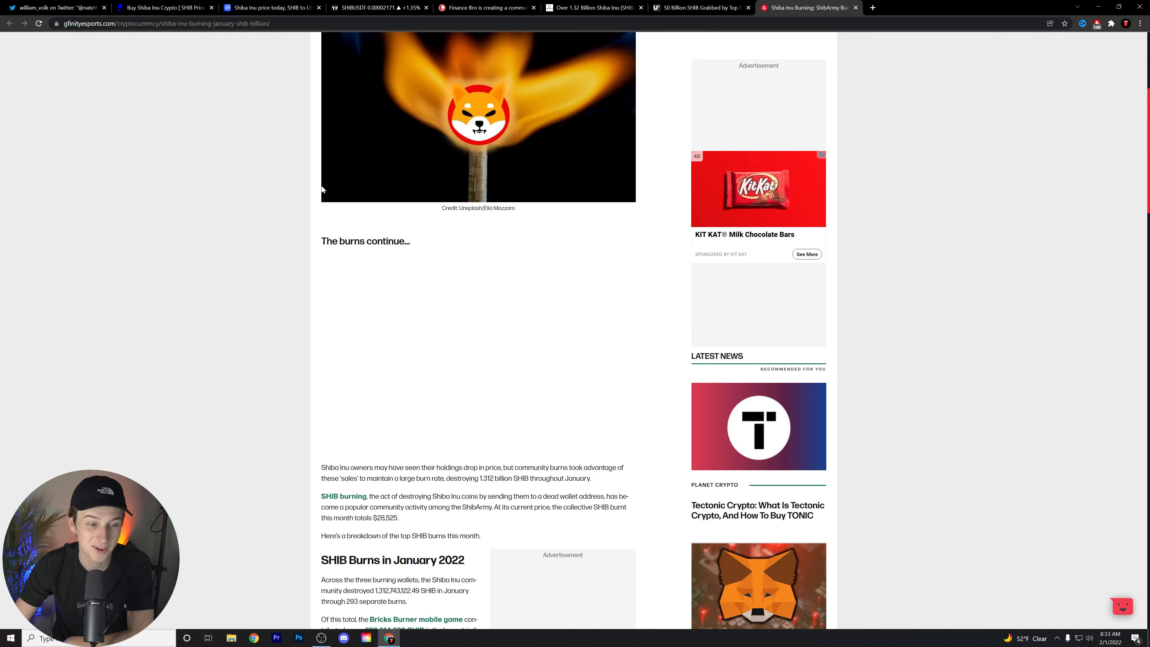
pyautogui.scroll(-3)
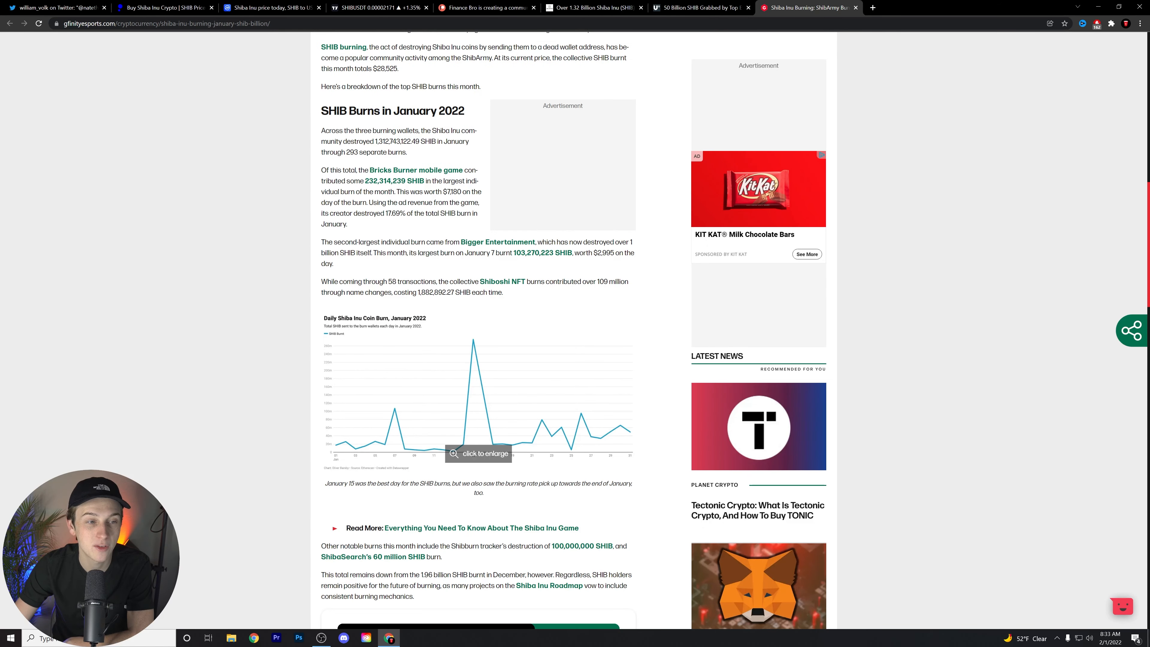
pyautogui.scroll(-3)
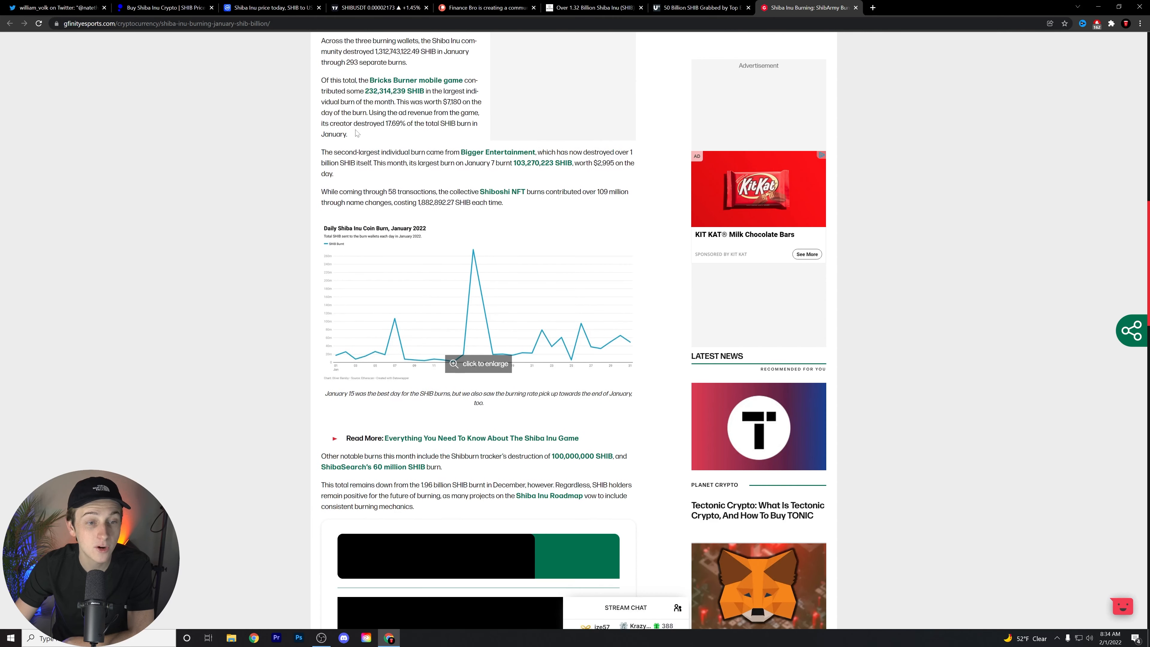
pyautogui.scroll(-3)
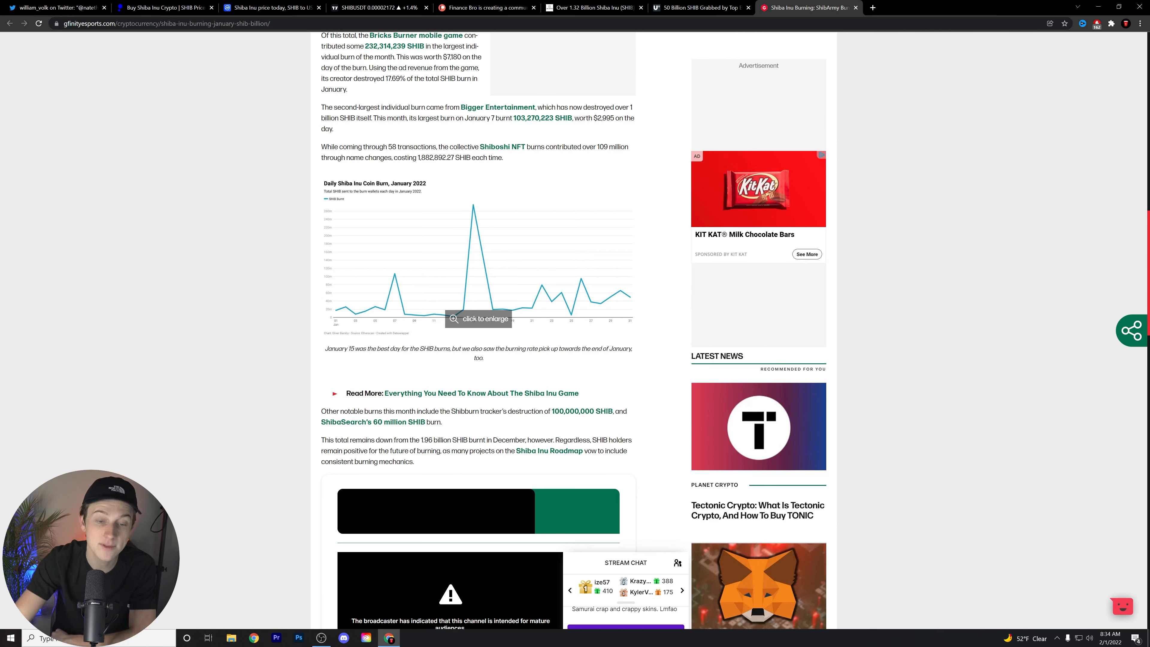
pyautogui.scroll(-3)
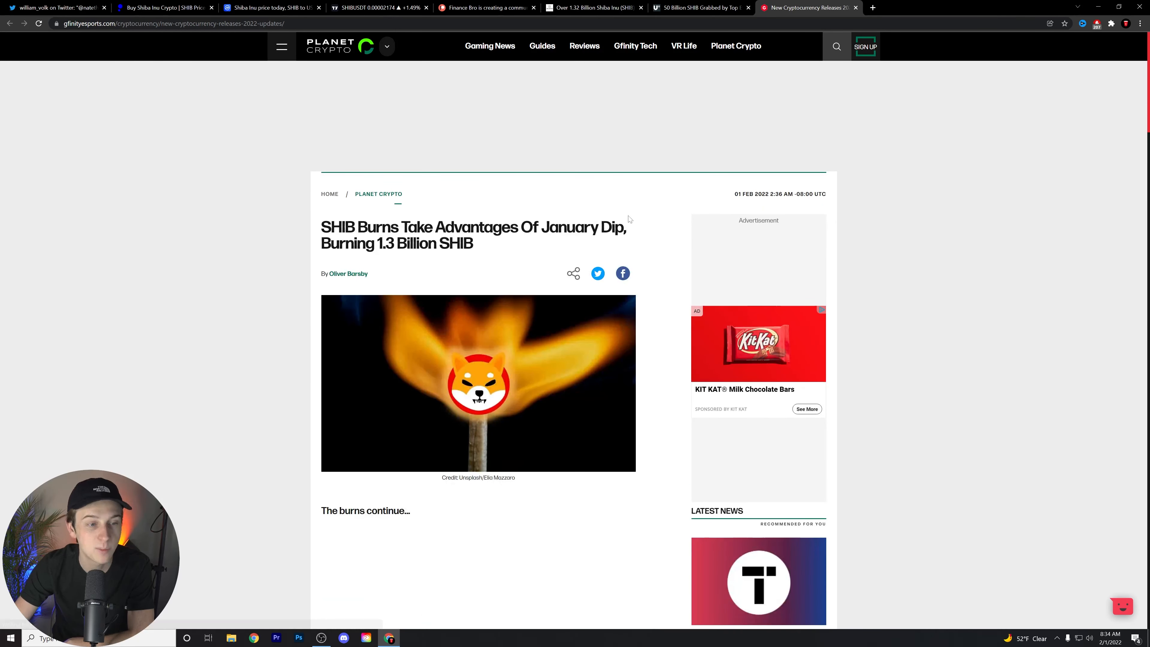
pyautogui.moveTo(614, 219)
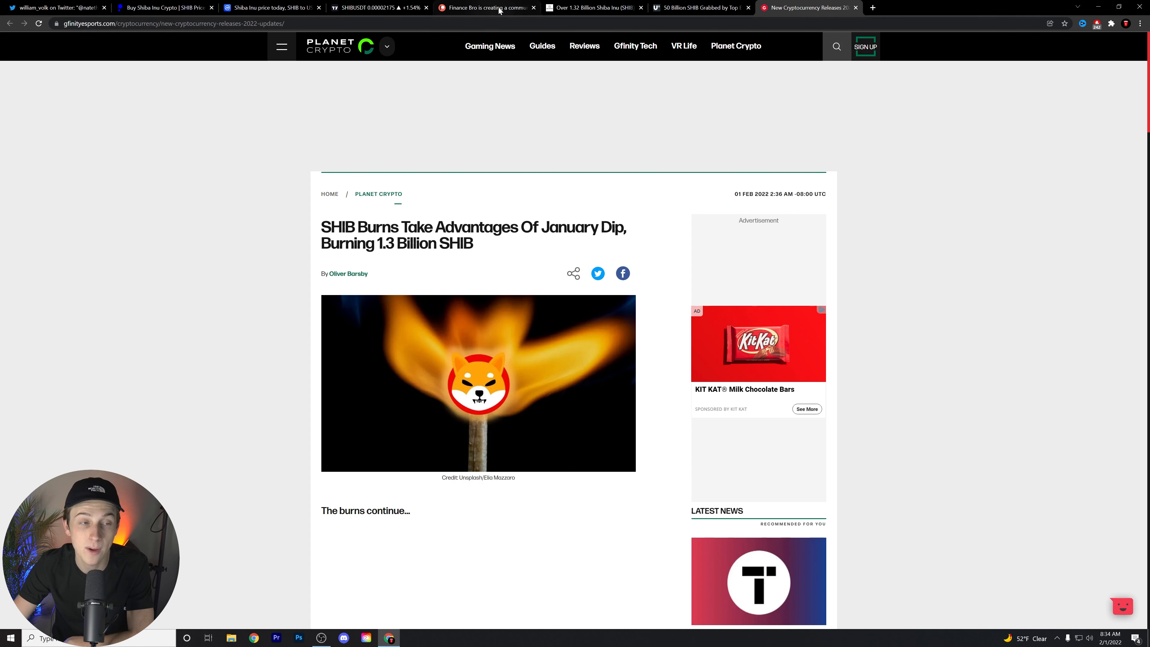
pyautogui.moveTo(272, 7)
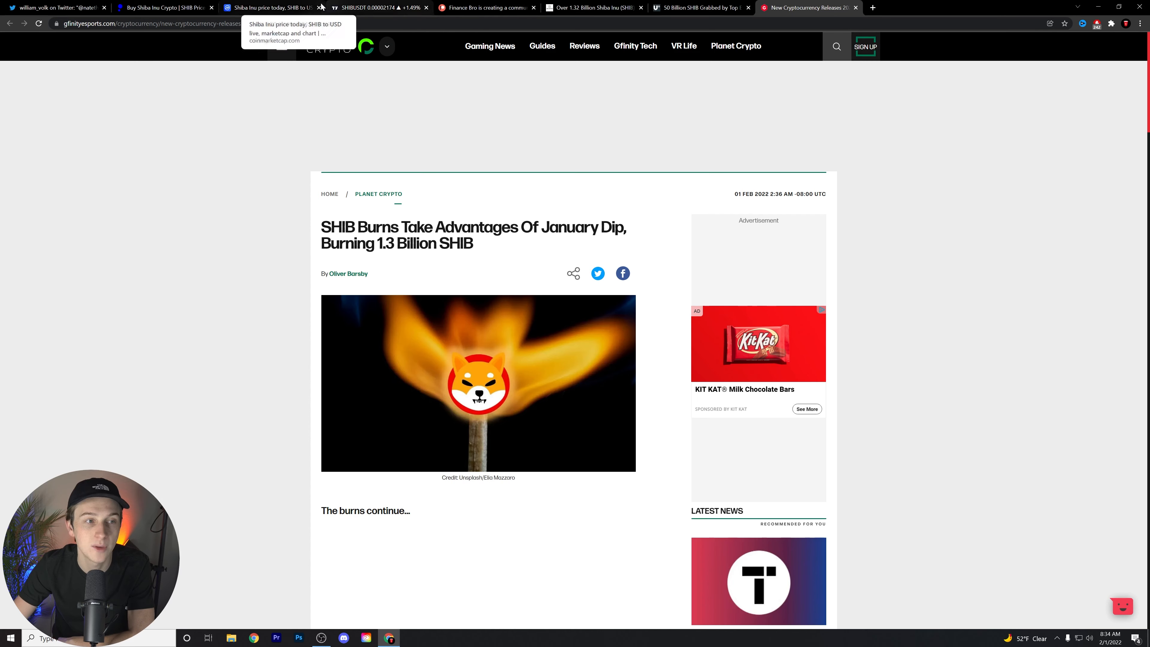
# Stop at the public.com SHIB page and the TradingView SHIB/USDT chart, then return to the NFT games tweet
pyautogui.click(161, 7)
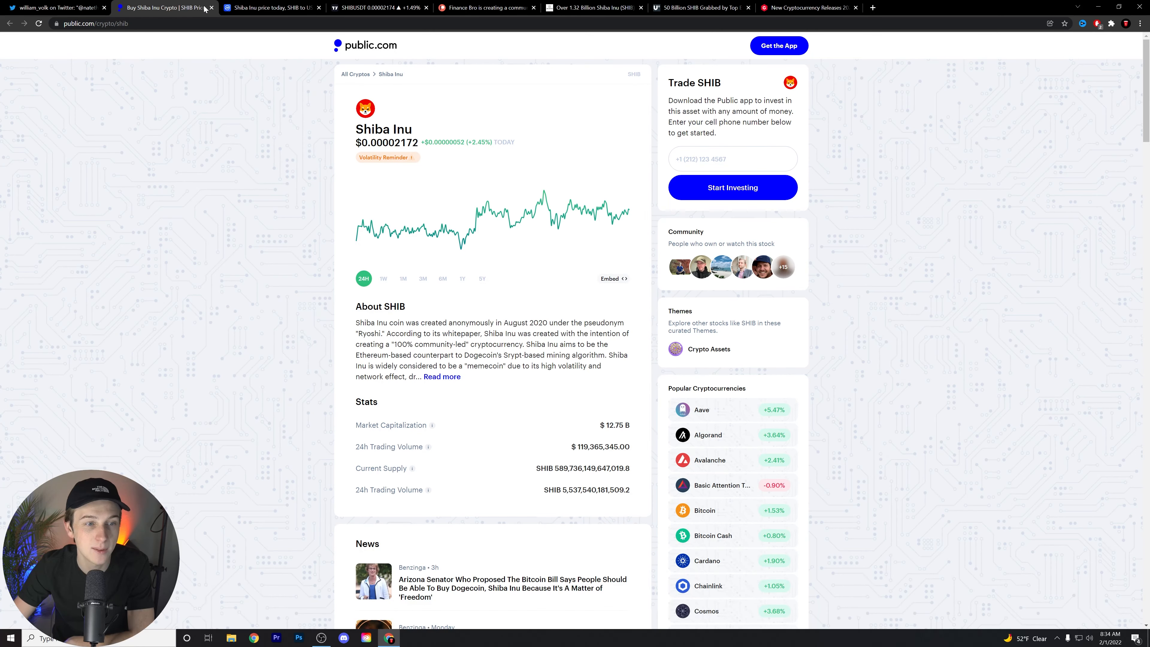
pyautogui.click(378, 7)
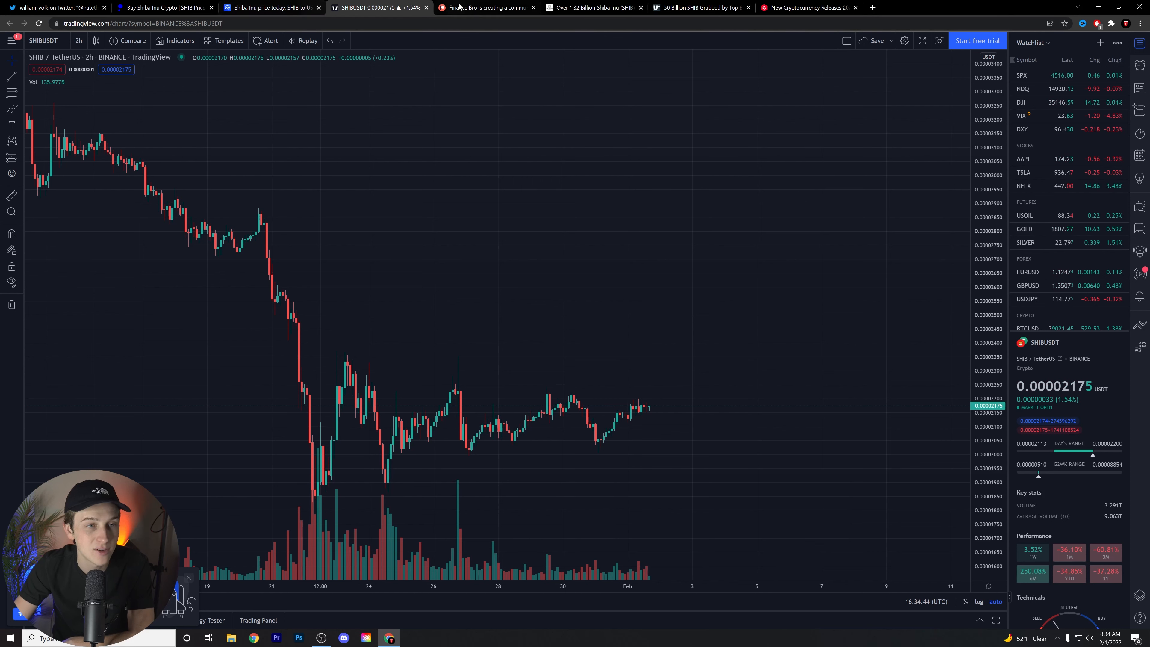
pyautogui.click(51, 7)
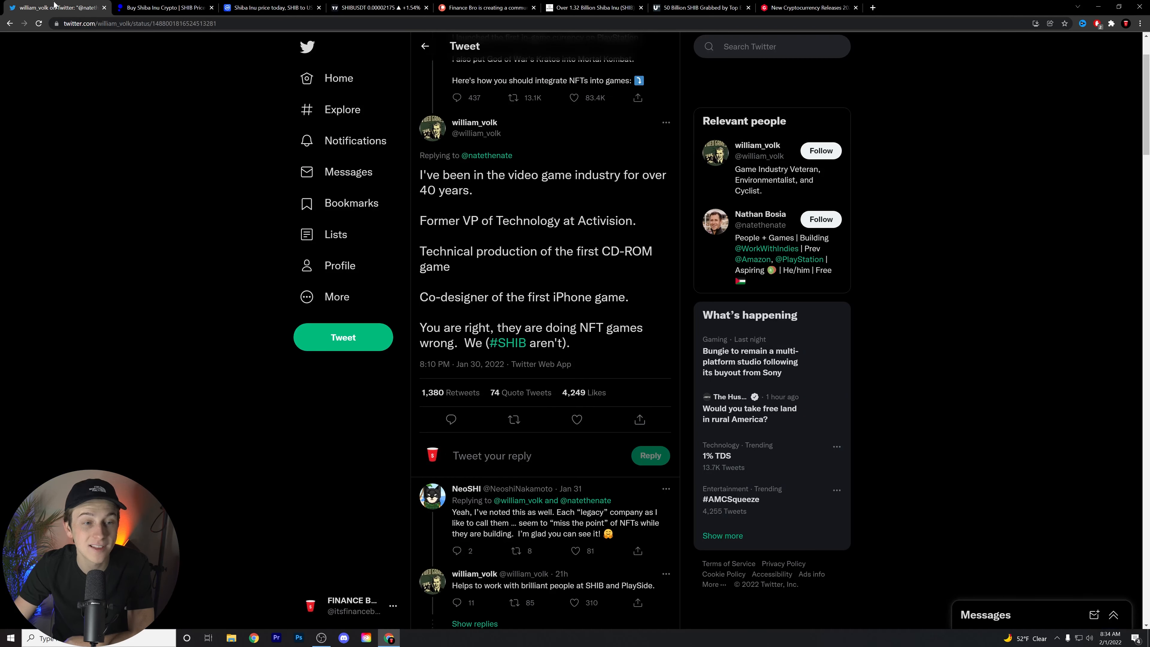
# Switch to the Finance Bro Patreon page with the $20 Partner membership level
pyautogui.click(486, 8)
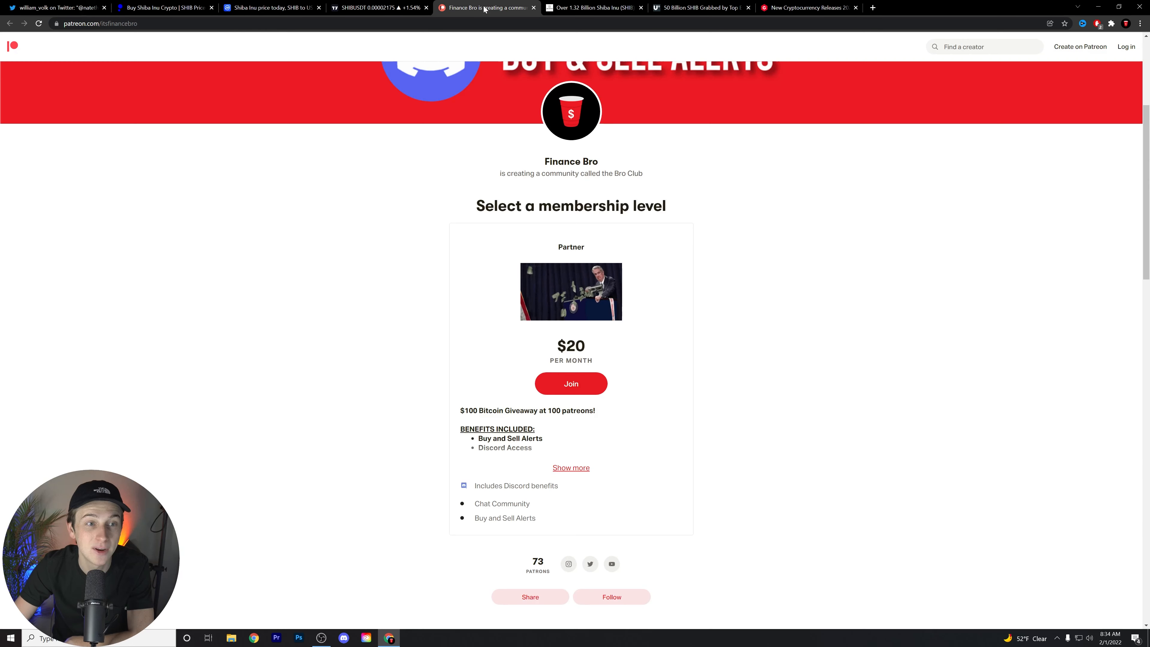
pyautogui.moveTo(545, 350)
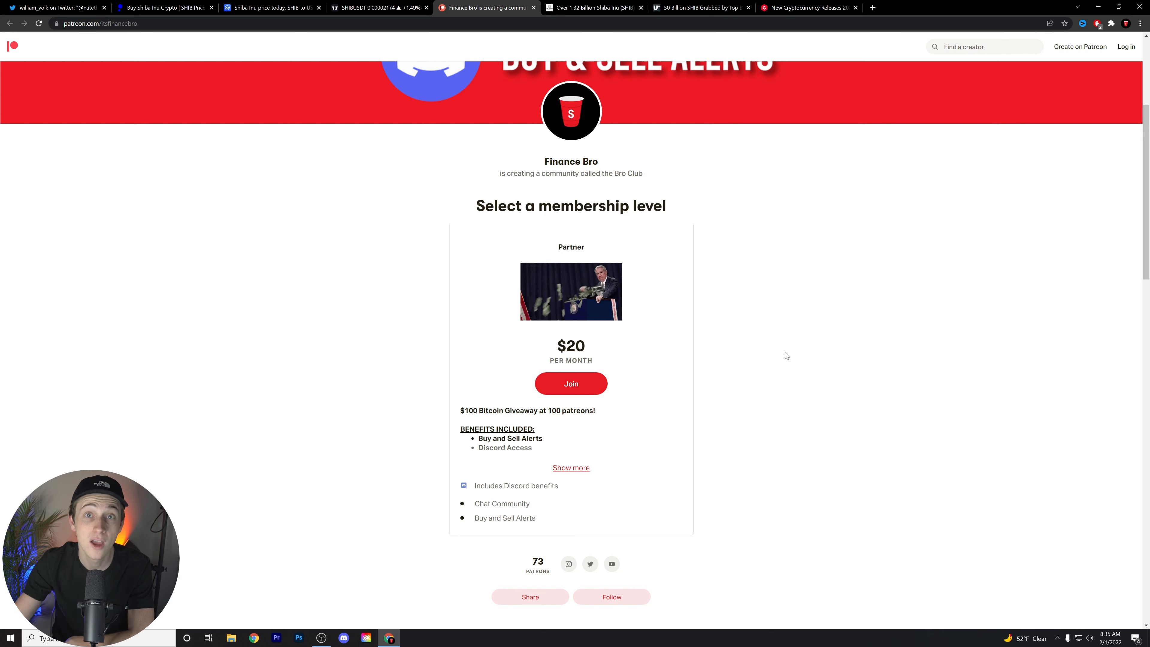
pyautogui.moveTo(751, 318)
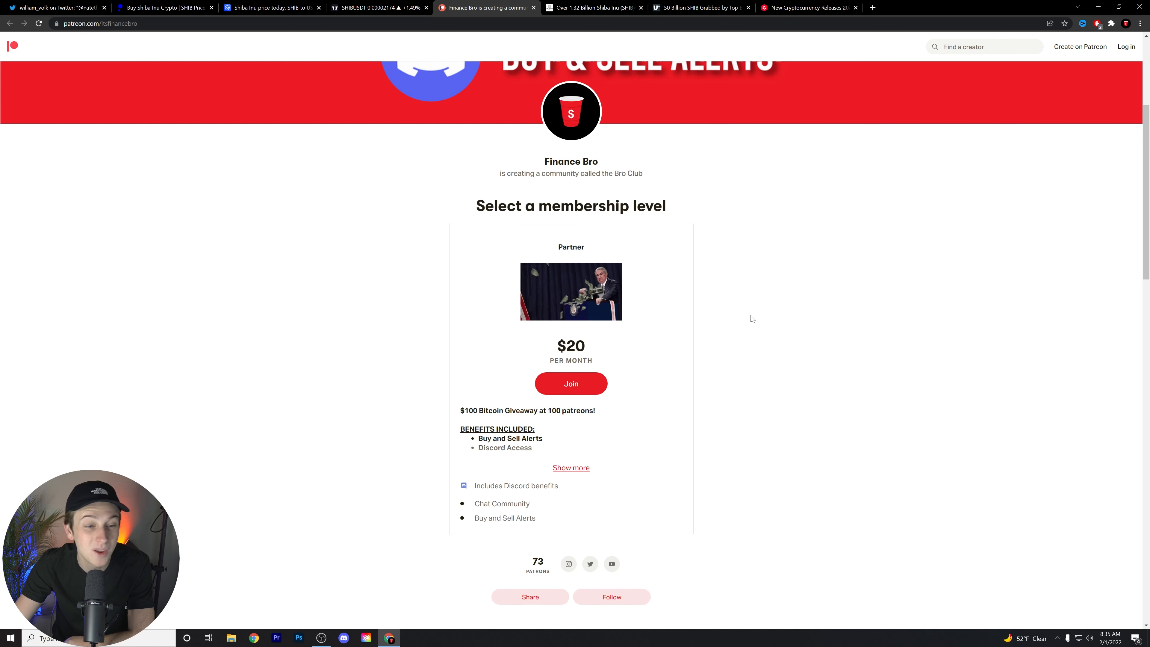
pyautogui.moveTo(735, 316)
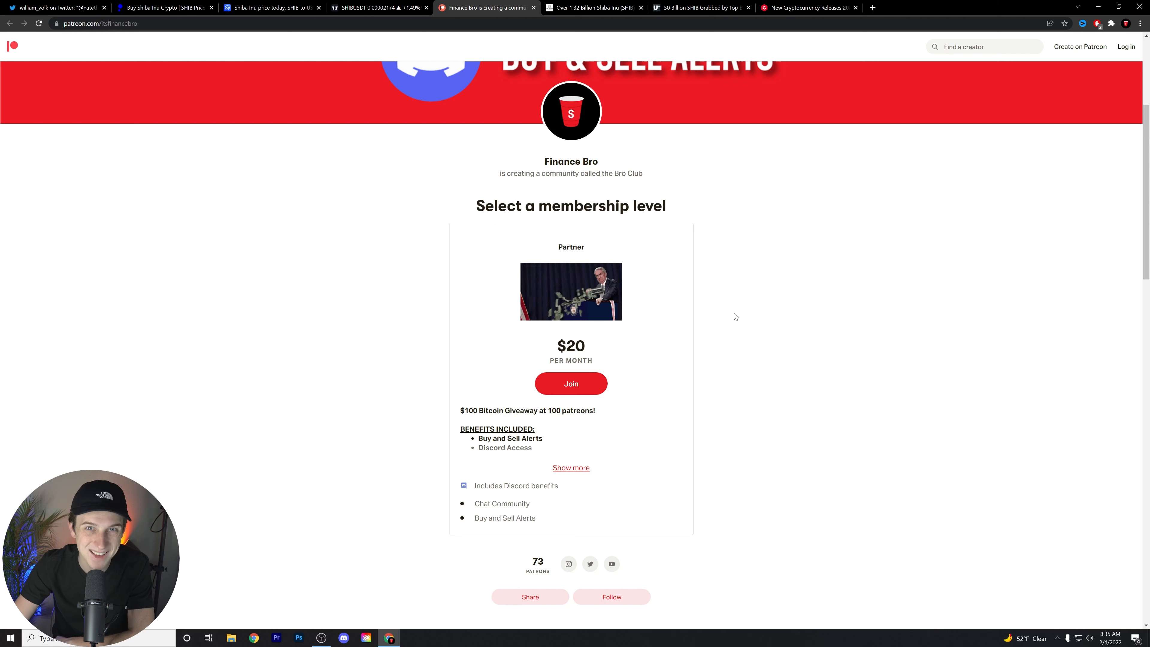
pyautogui.moveTo(788, 218)
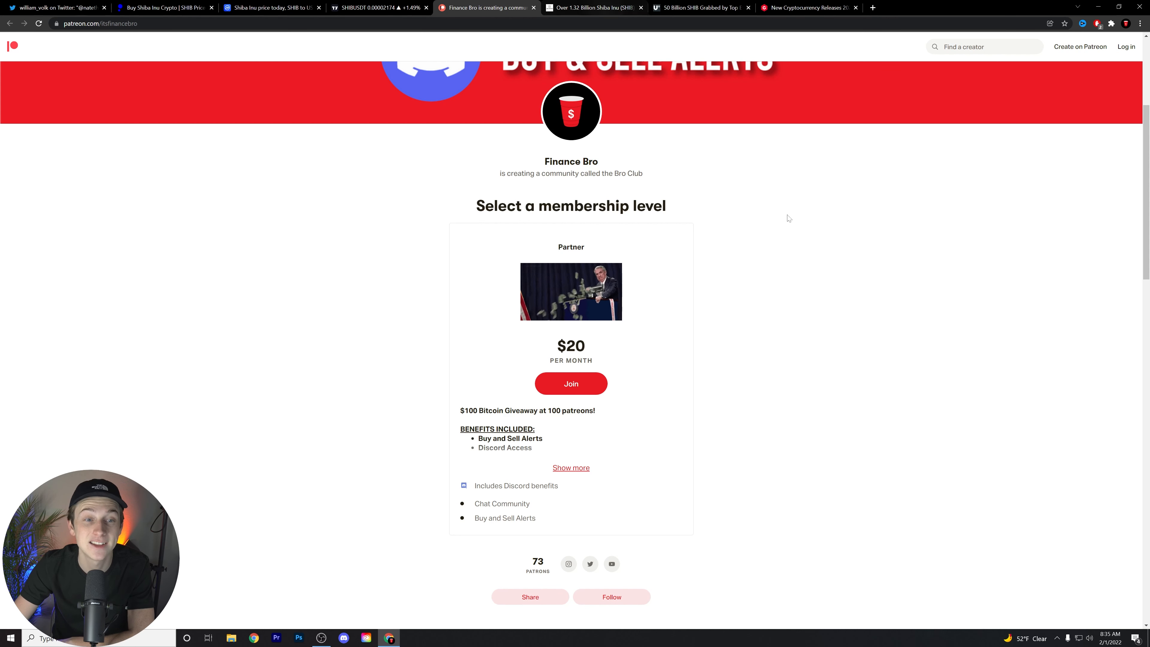